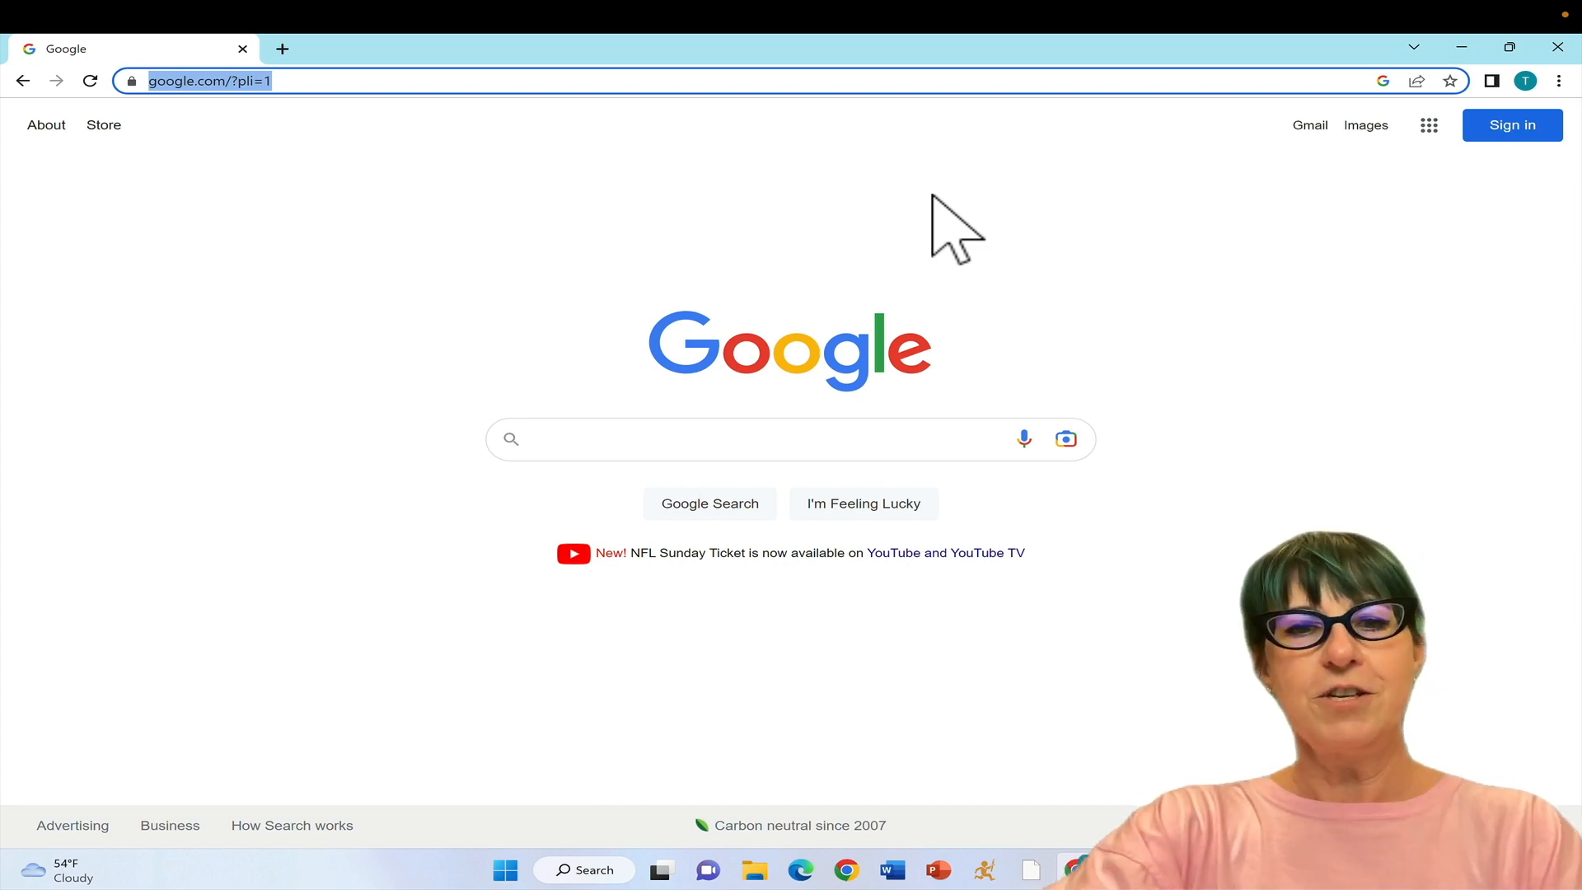
Search Google for 'Chrome web store'.
{"action": "type", "text": "Chrome web store"}
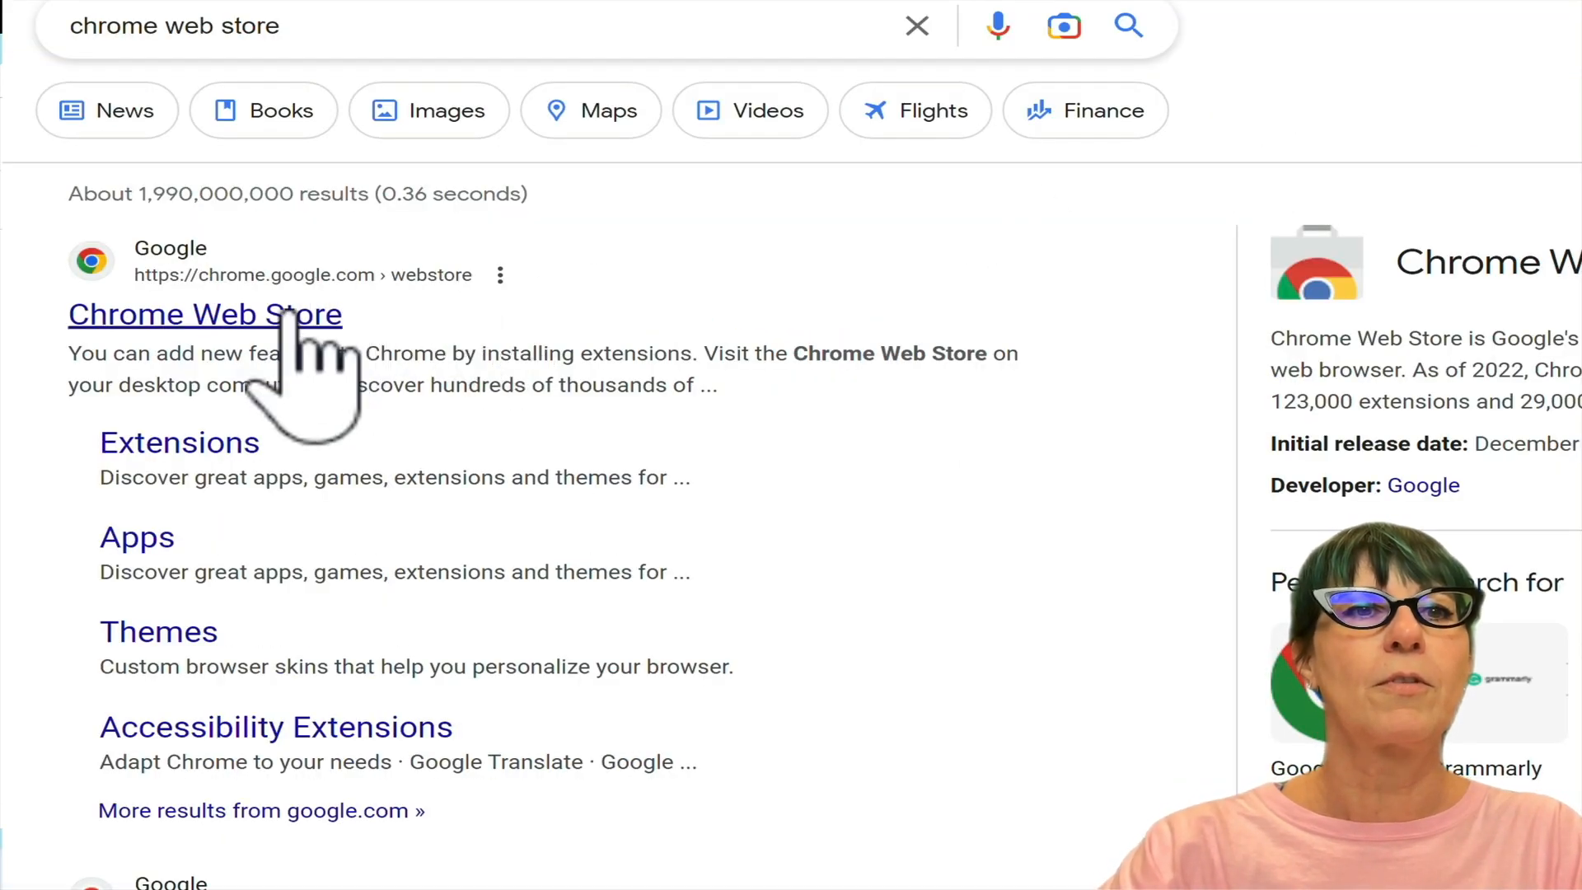
Open the Chrome Web Store and search it for 'Prom'.
{"action": "left_click", "coordinate": [205, 314]}
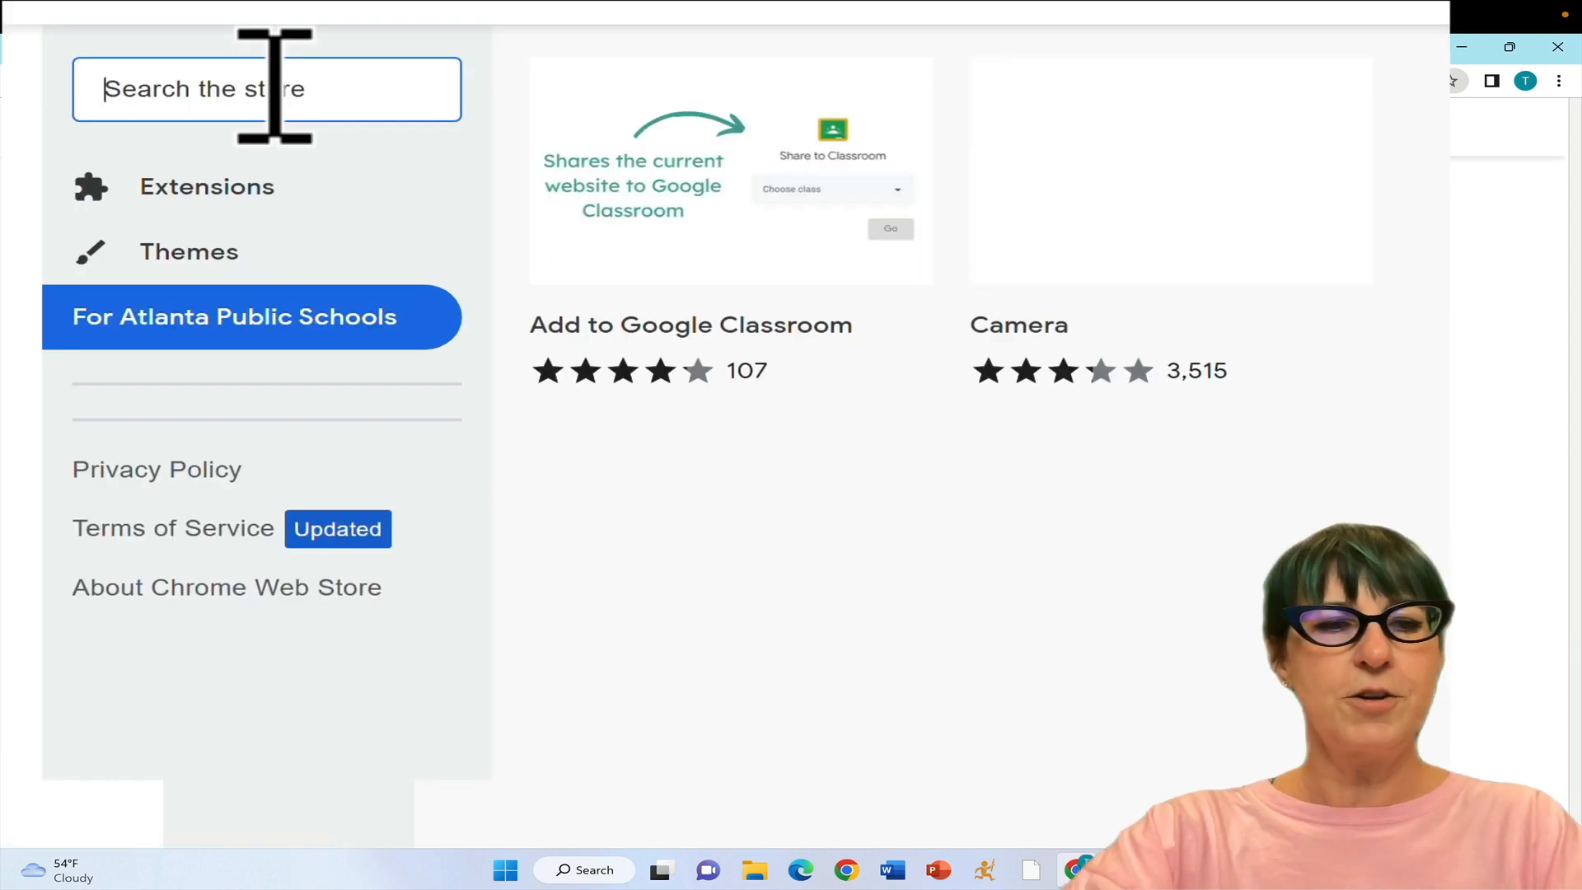
{"action": "type", "text": "Promethean"}
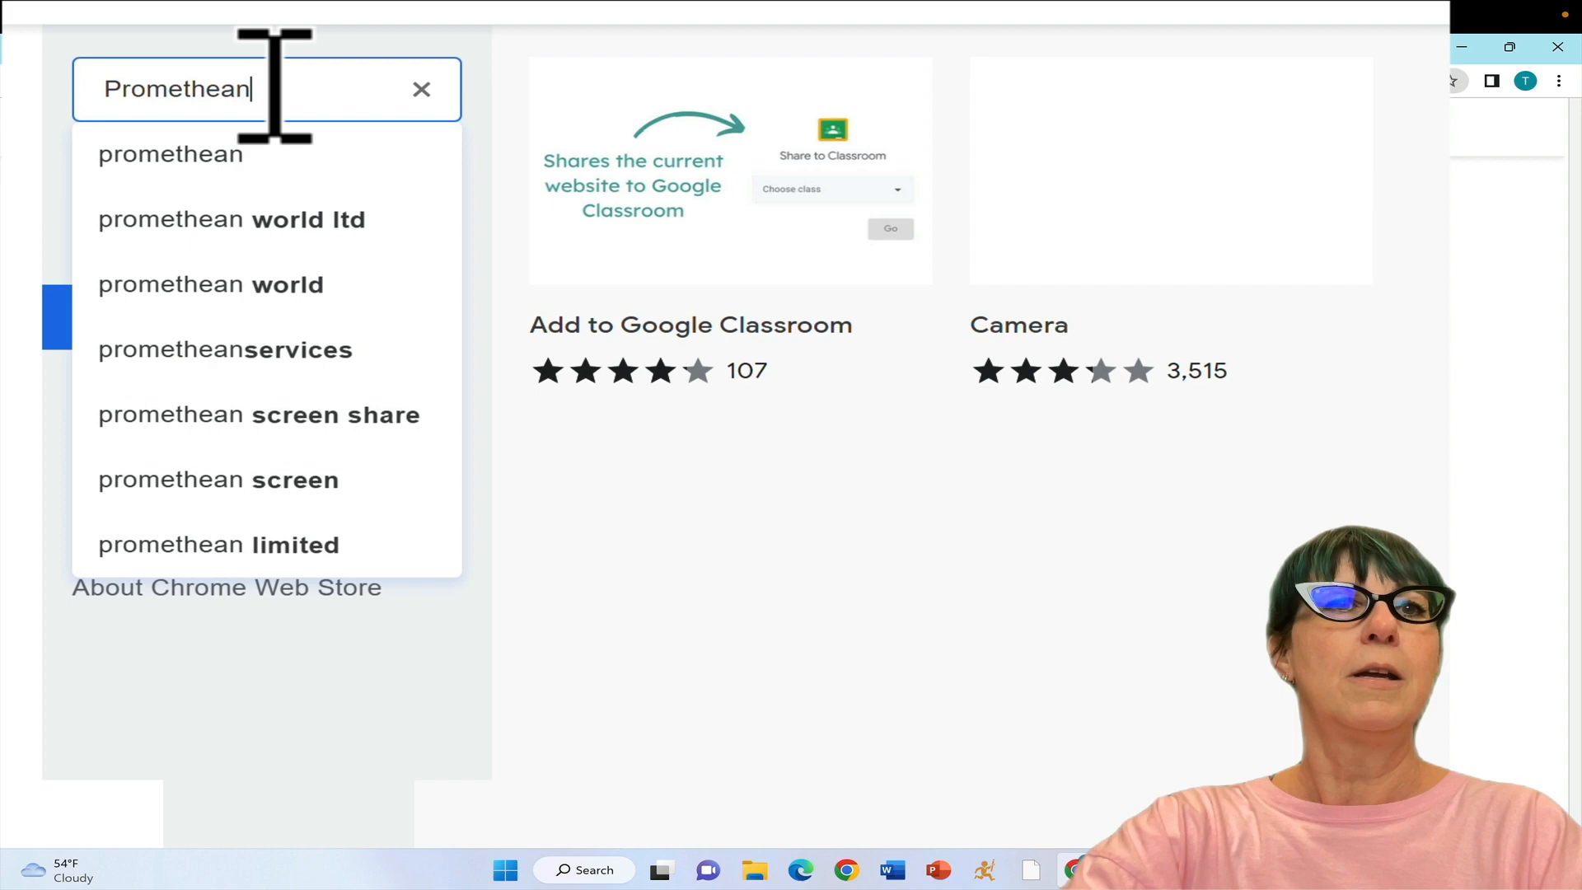
{"action": "key", "text": "Enter"}
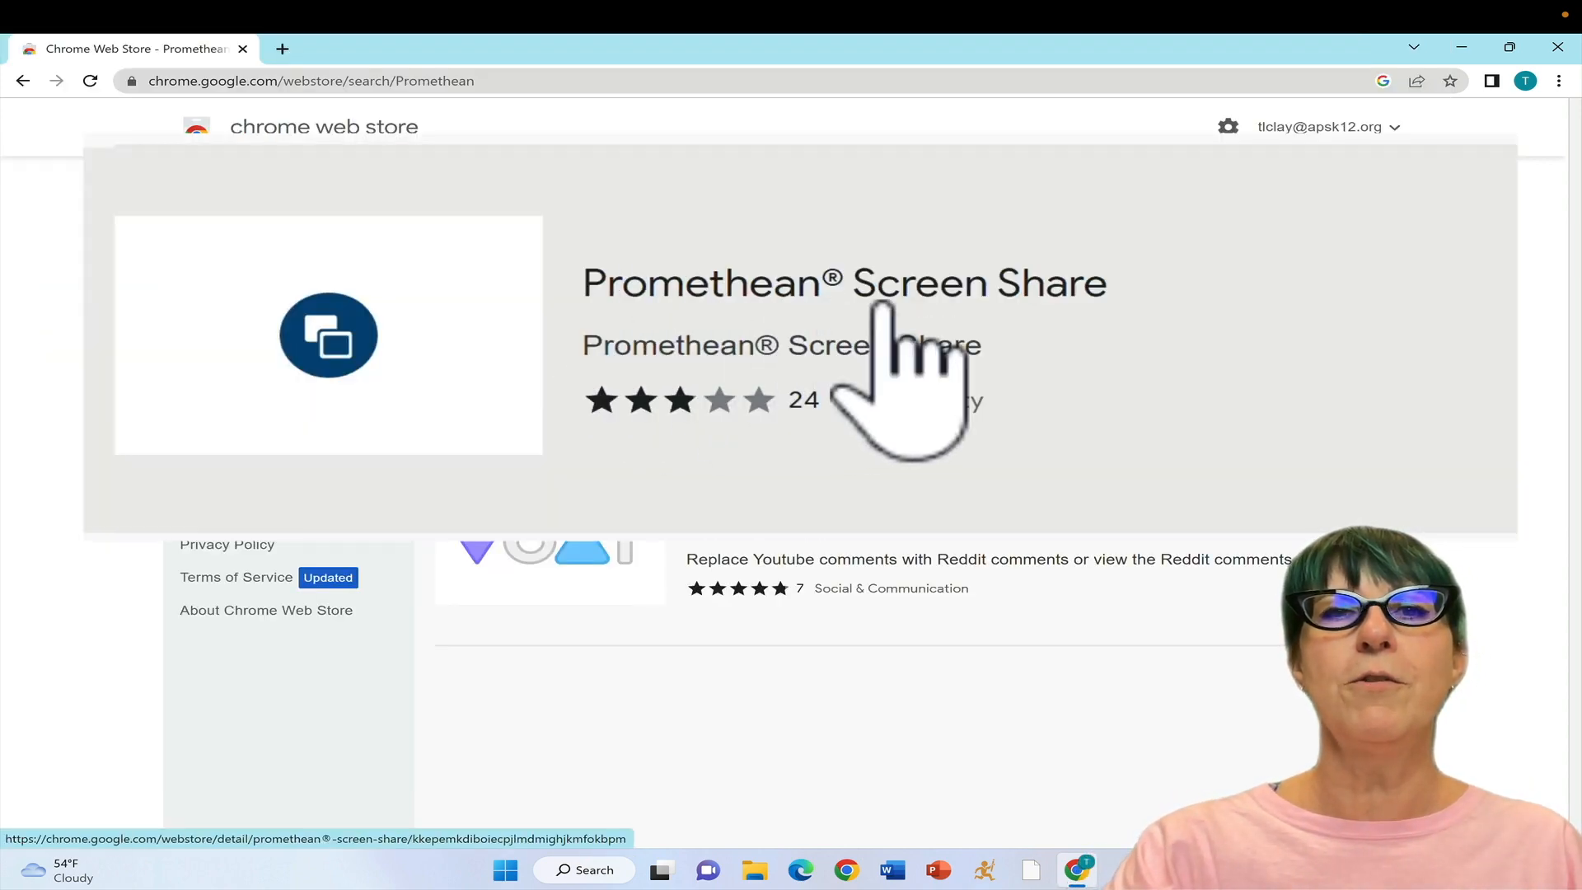
Install Promethean Screen Share from its listing via Add to Chrome and Add extension.
{"action": "left_click", "coordinate": [844, 282]}
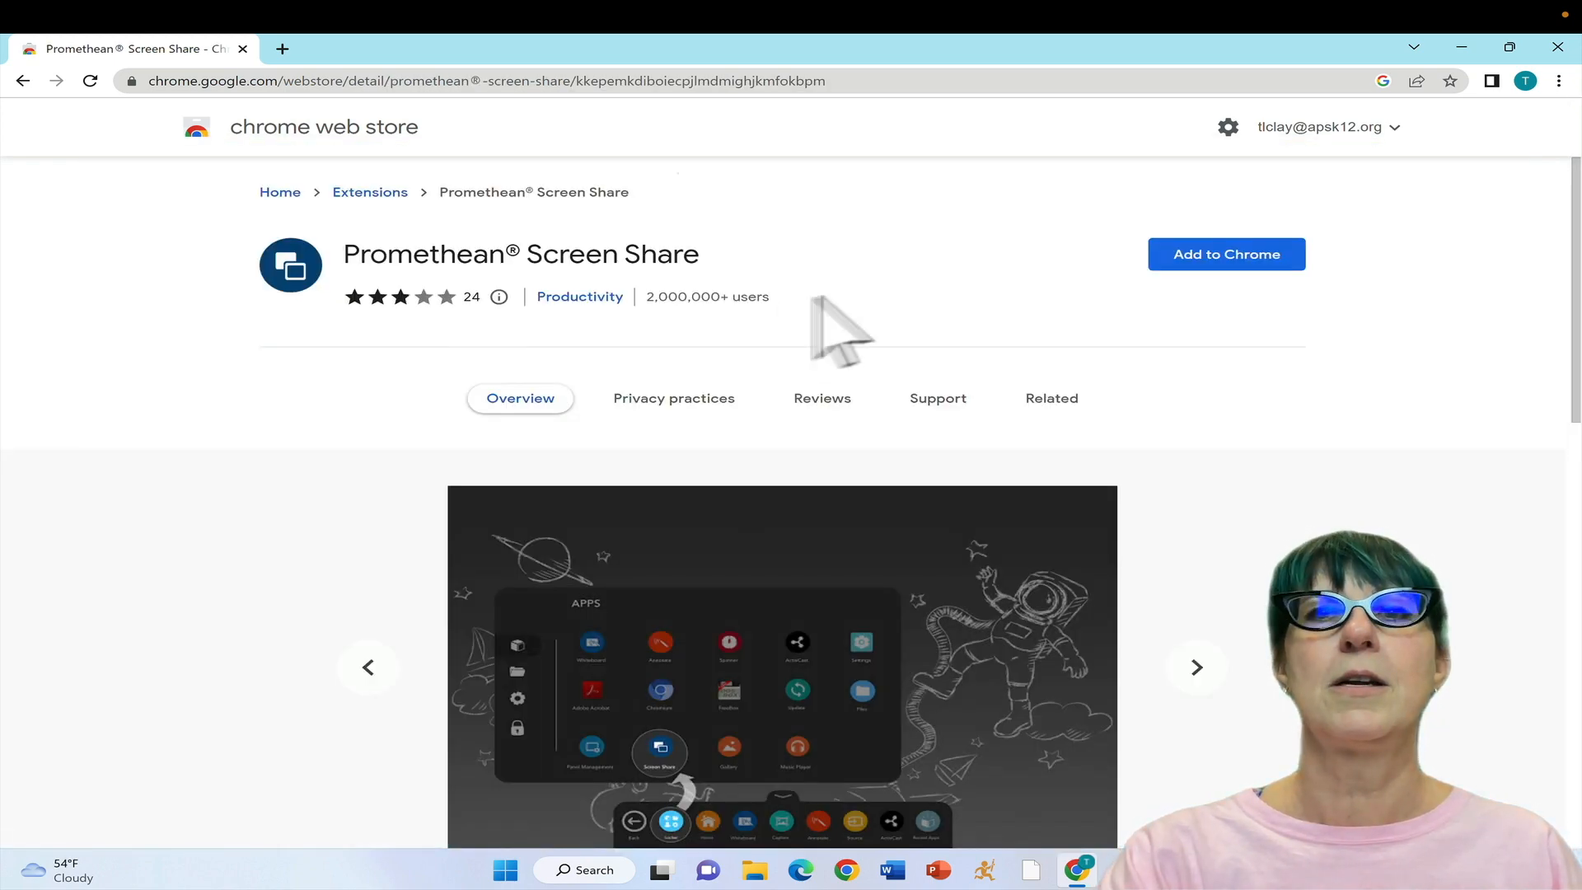
{"action": "left_click", "coordinate": [1226, 253]}
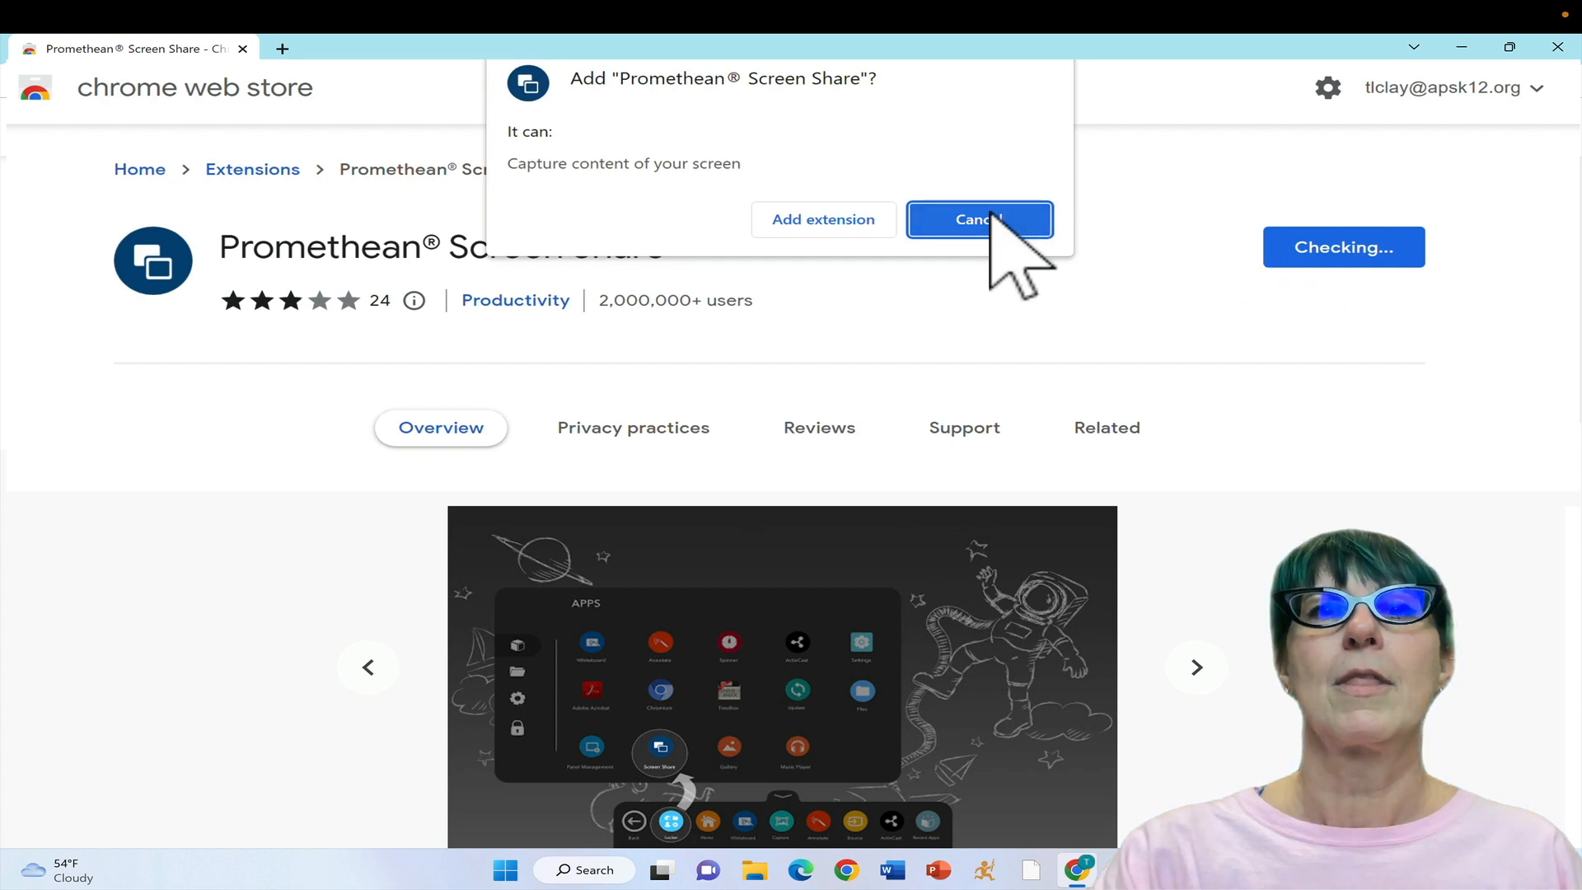
{"action": "left_click", "coordinate": [976, 220]}
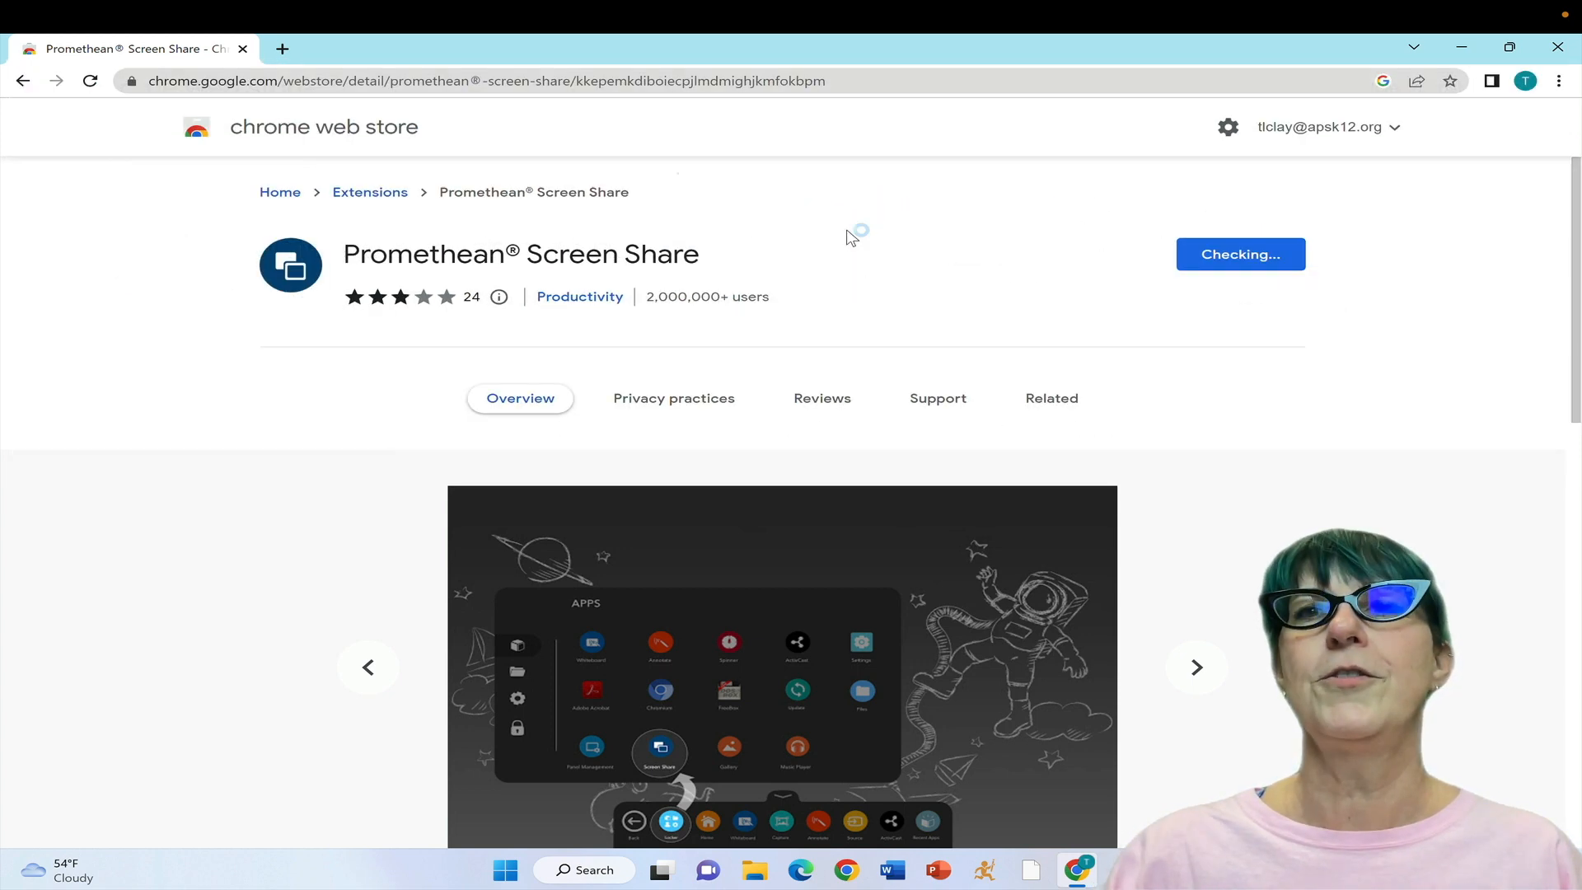
{"action": "left_click", "coordinate": [1239, 253]}
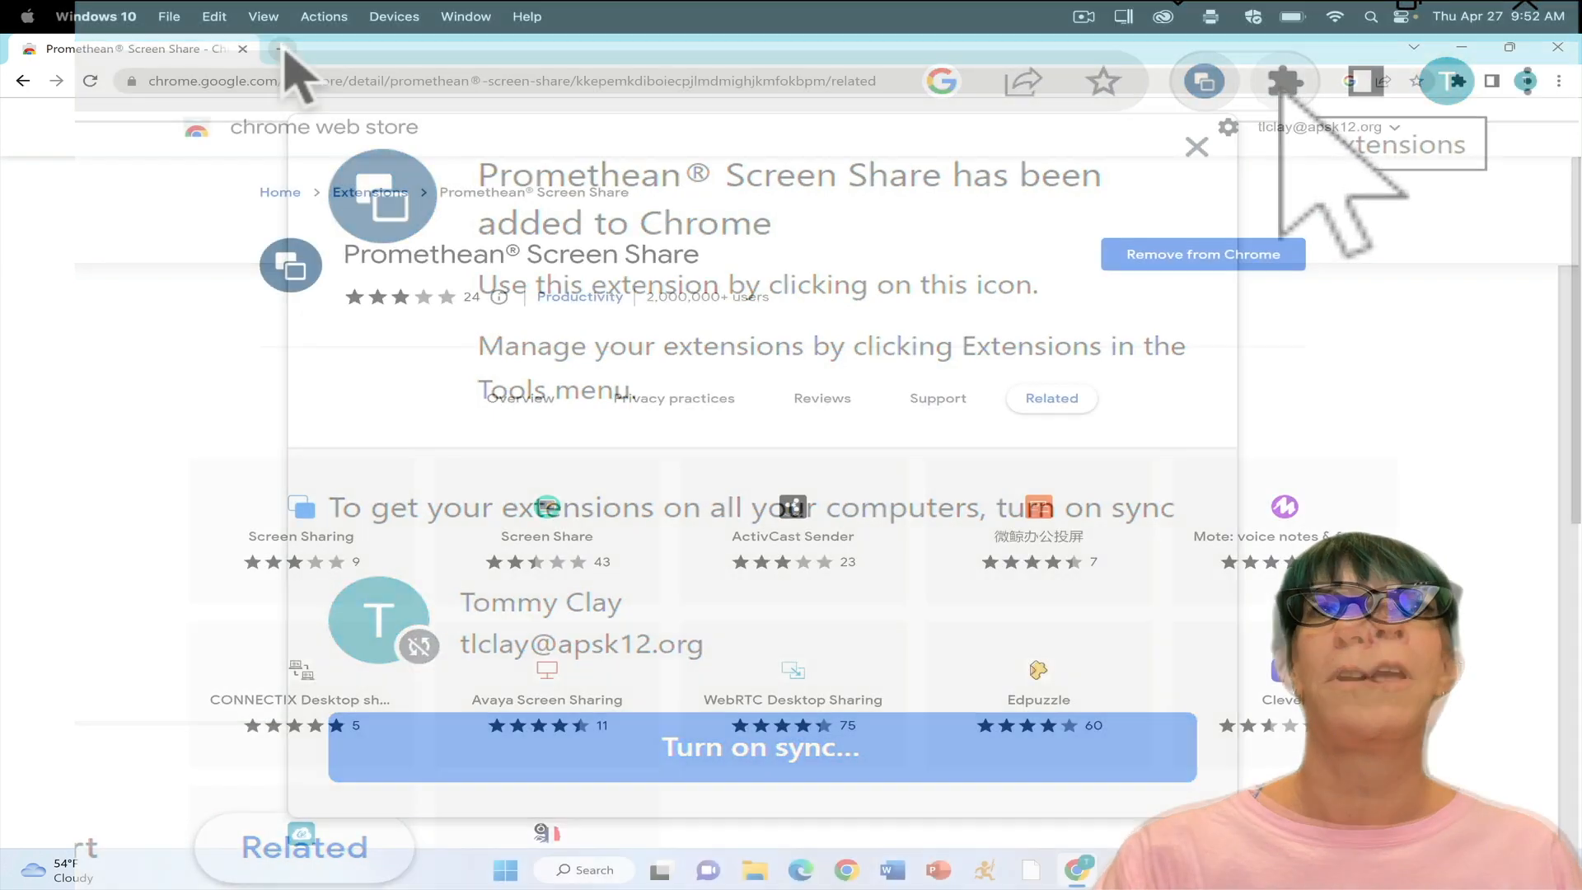
In a new tab, launch Jamboard from the Google apps grid.
{"action": "left_click", "coordinate": [533, 49]}
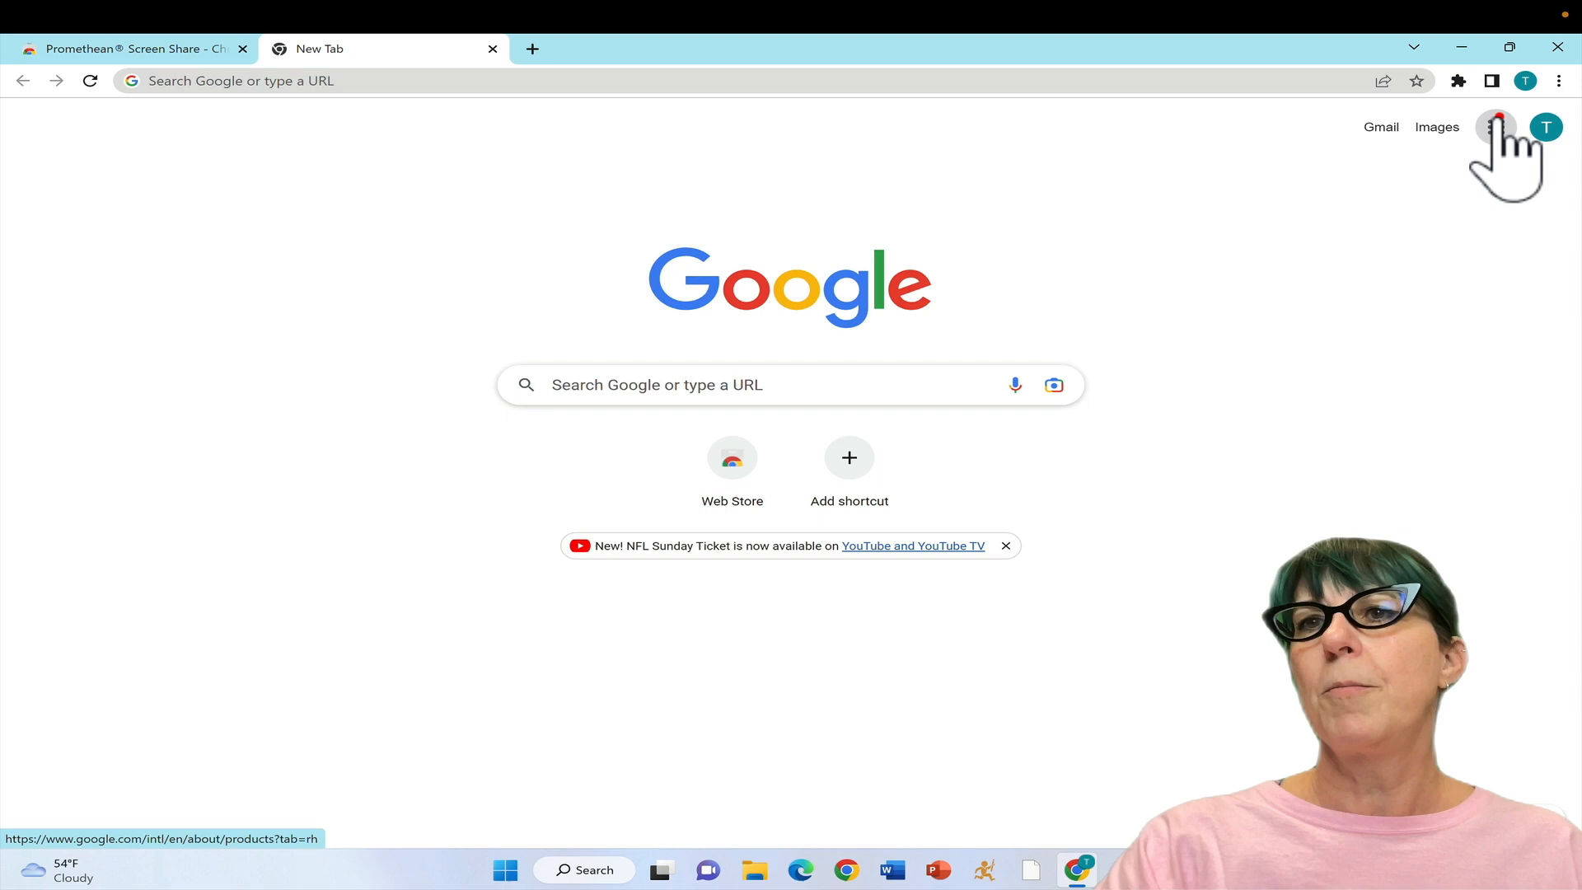
{"action": "left_click", "coordinate": [1496, 127]}
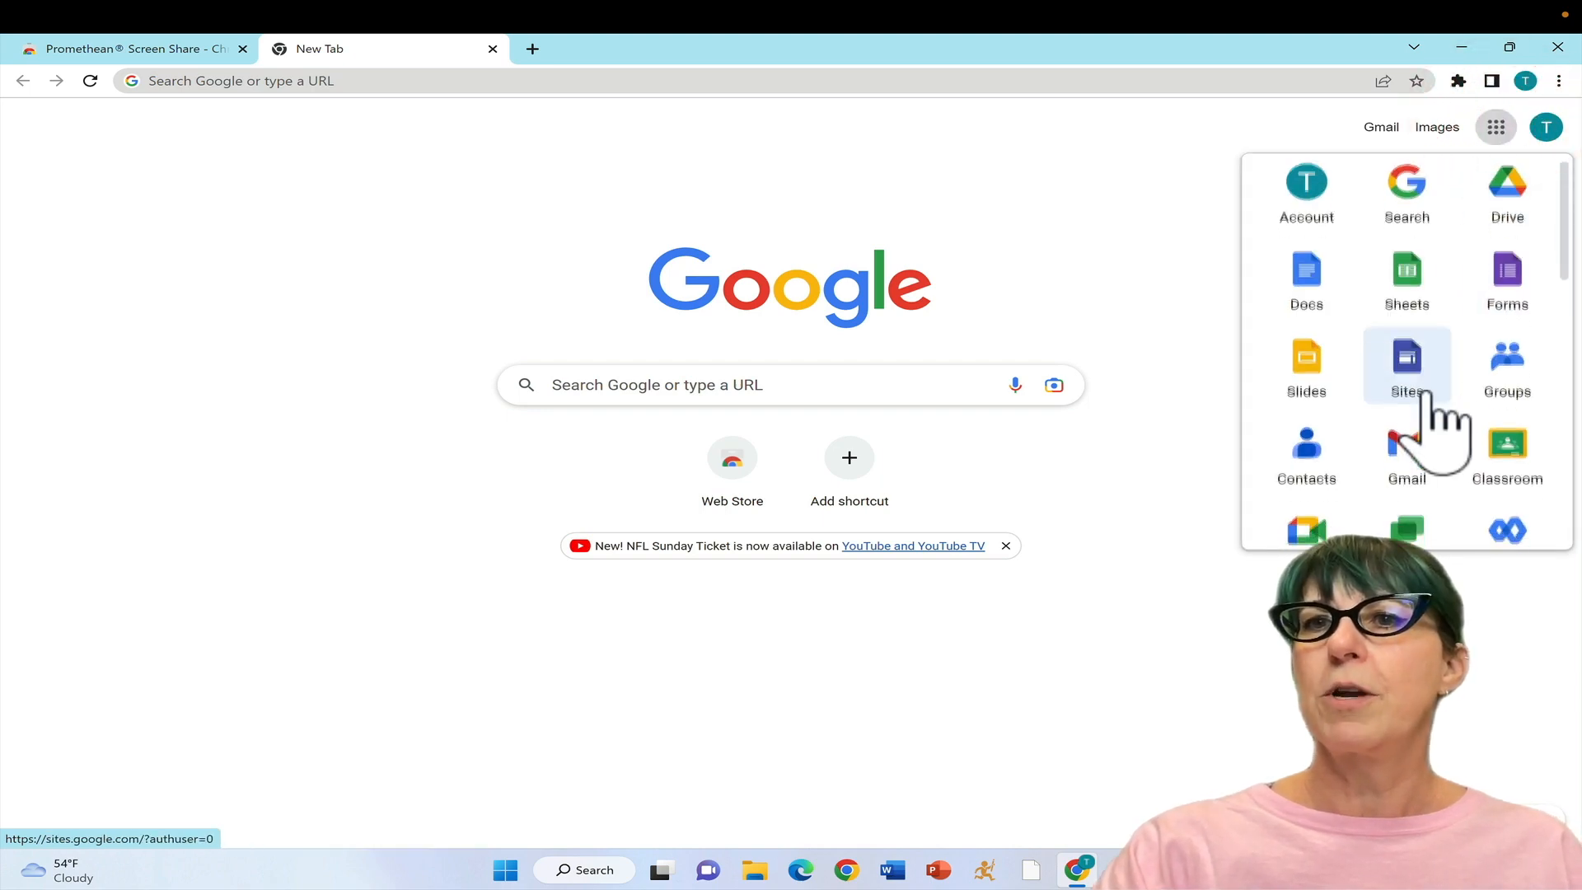
{"action": "scroll", "scroll_direction": "down", "scroll_amount": 3}
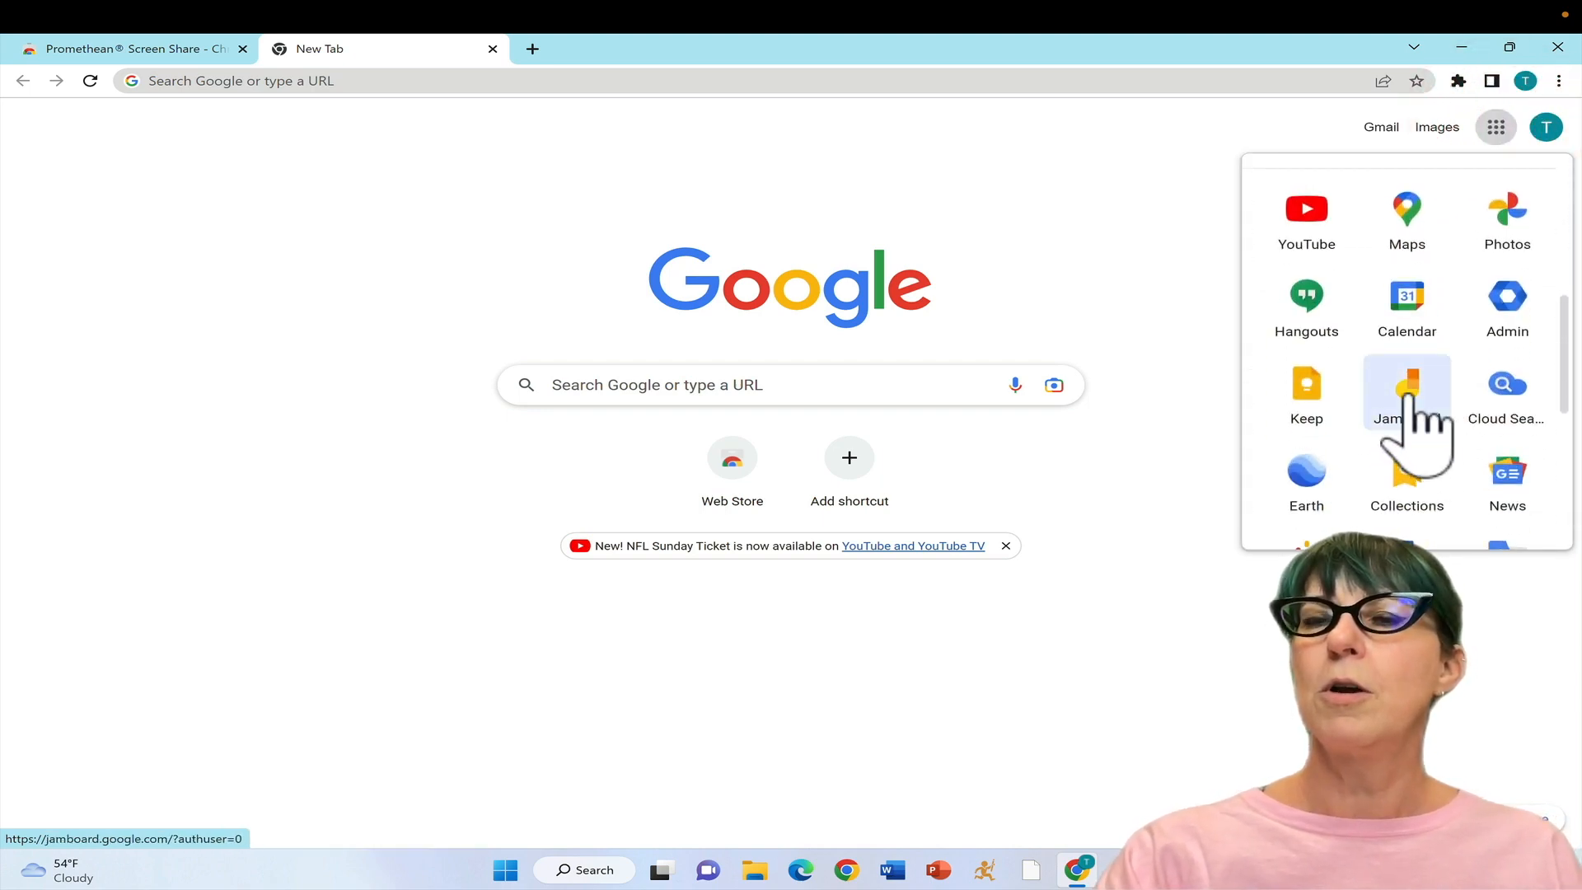
{"action": "left_click", "coordinate": [1406, 391]}
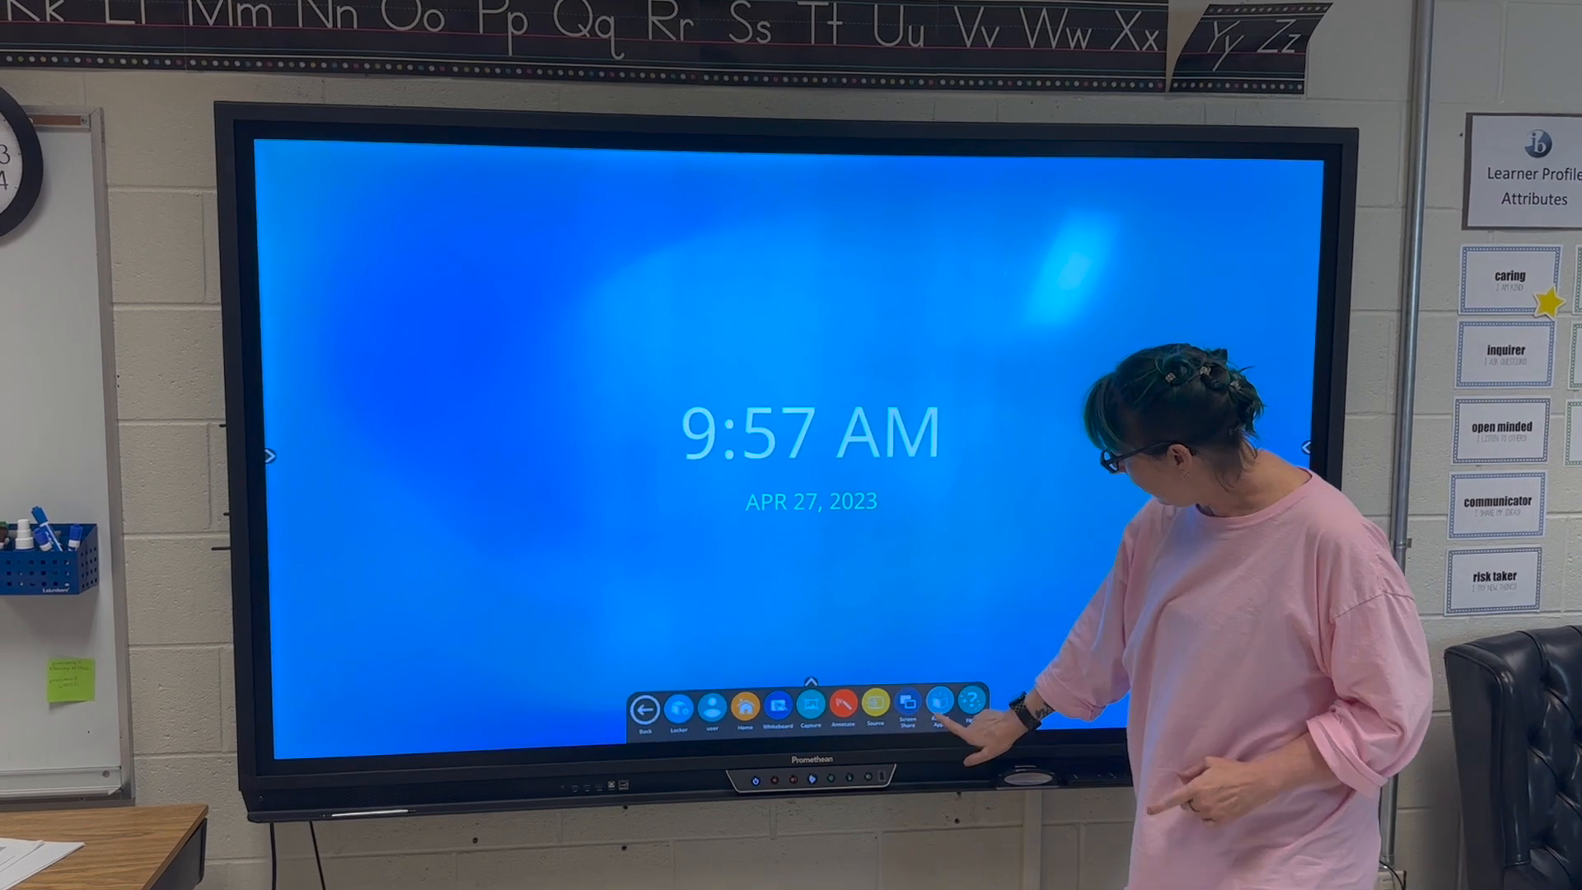
Tap the Screen Share icon on the ActivPanel's bottom toolbar.
{"action": "left_click", "coordinate": [918, 705]}
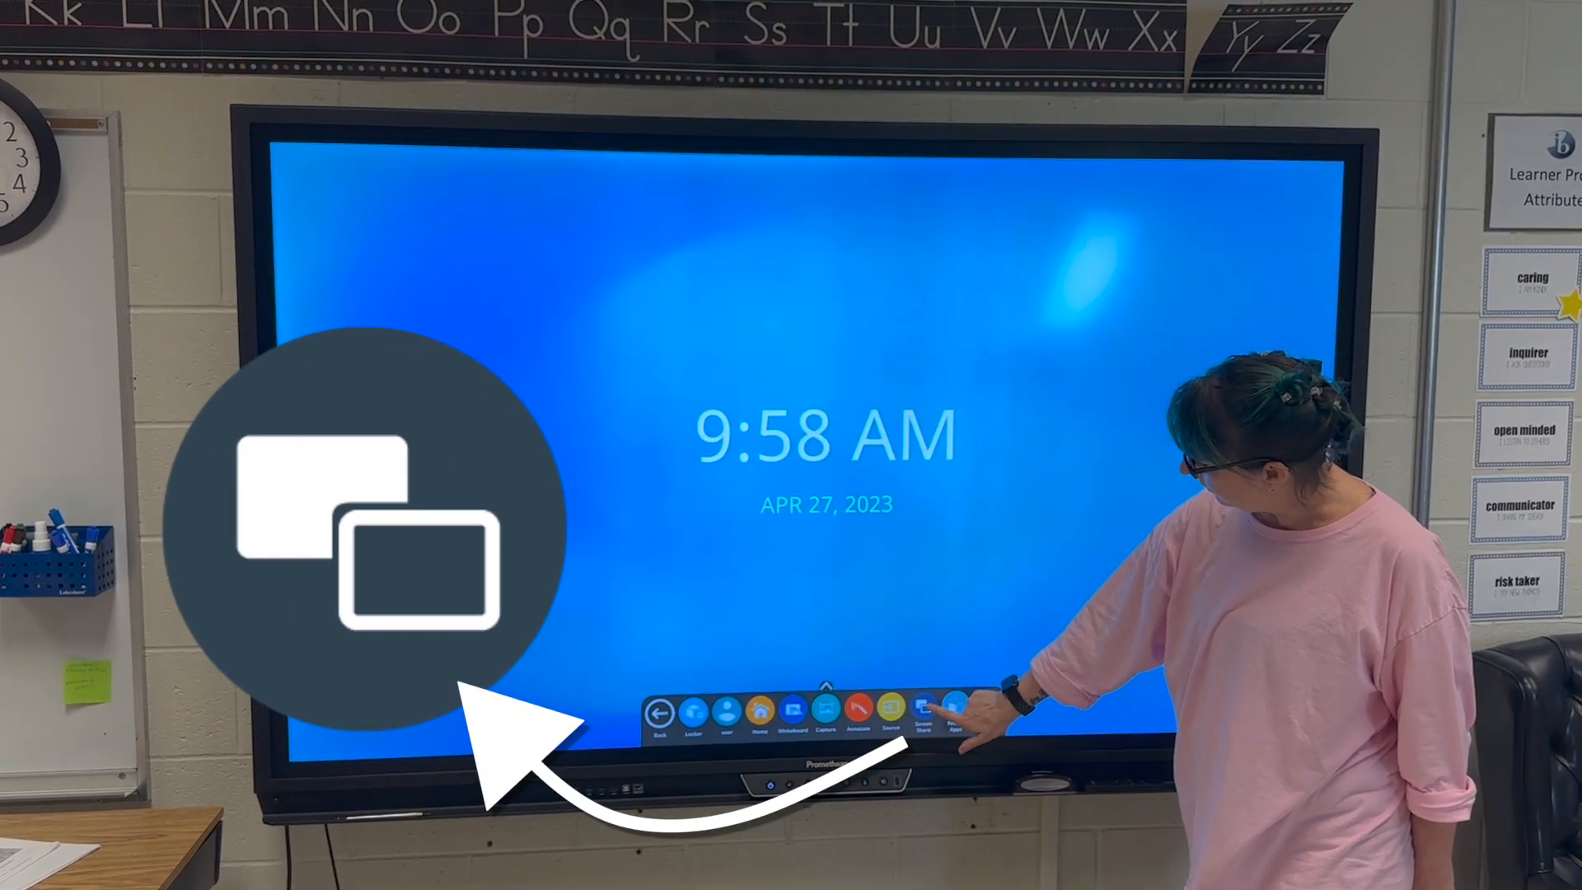
{"action": "left_click", "coordinate": [919, 709]}
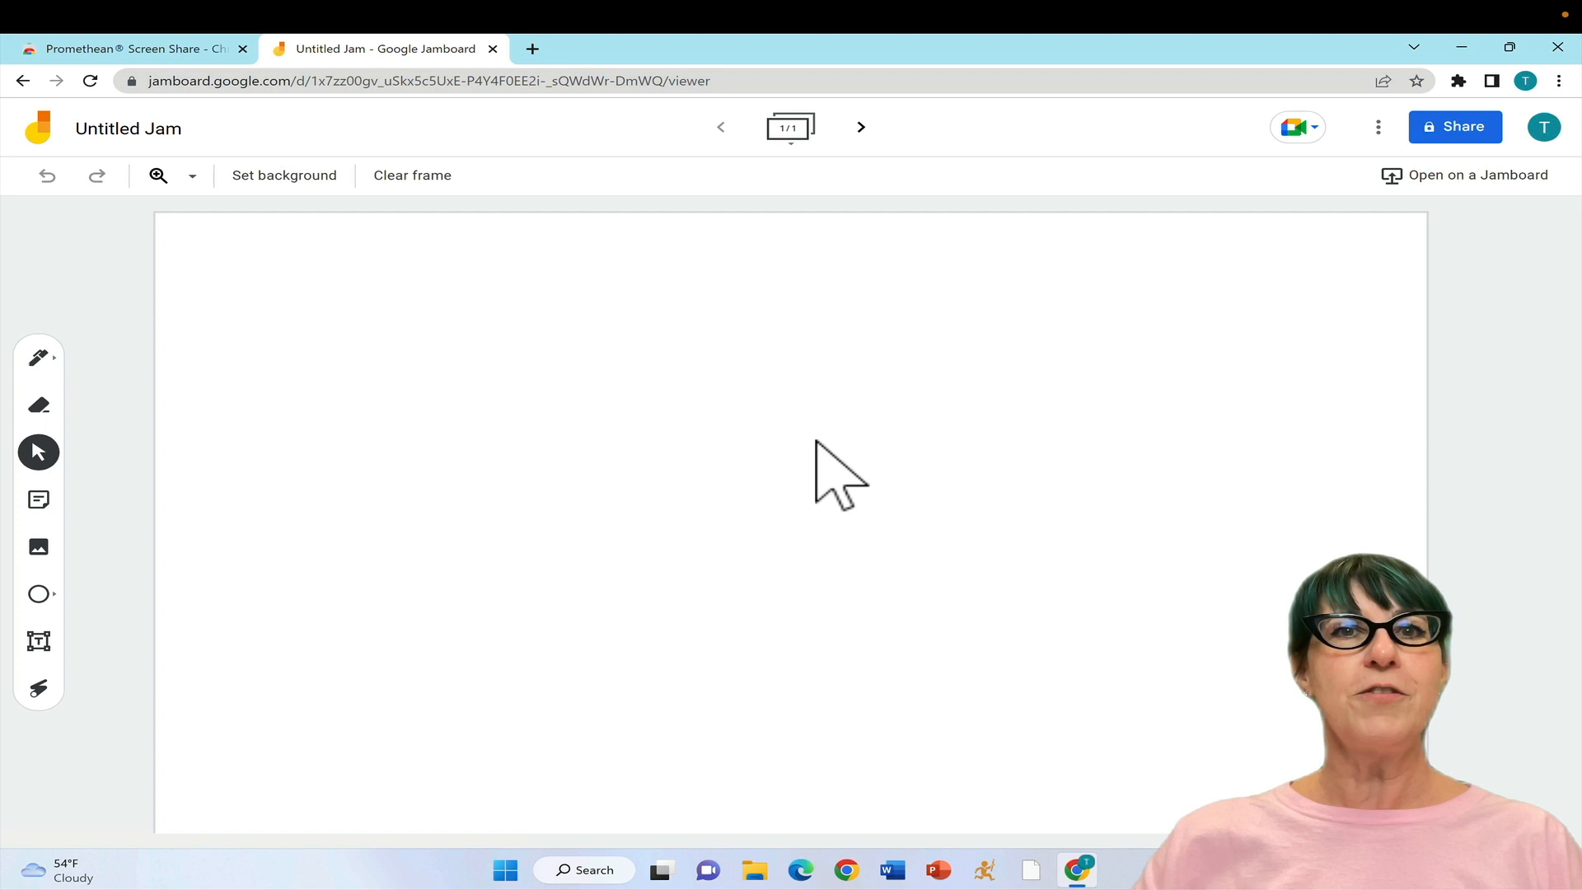
{"action": "mouse_move", "coordinate": [888, 475]}
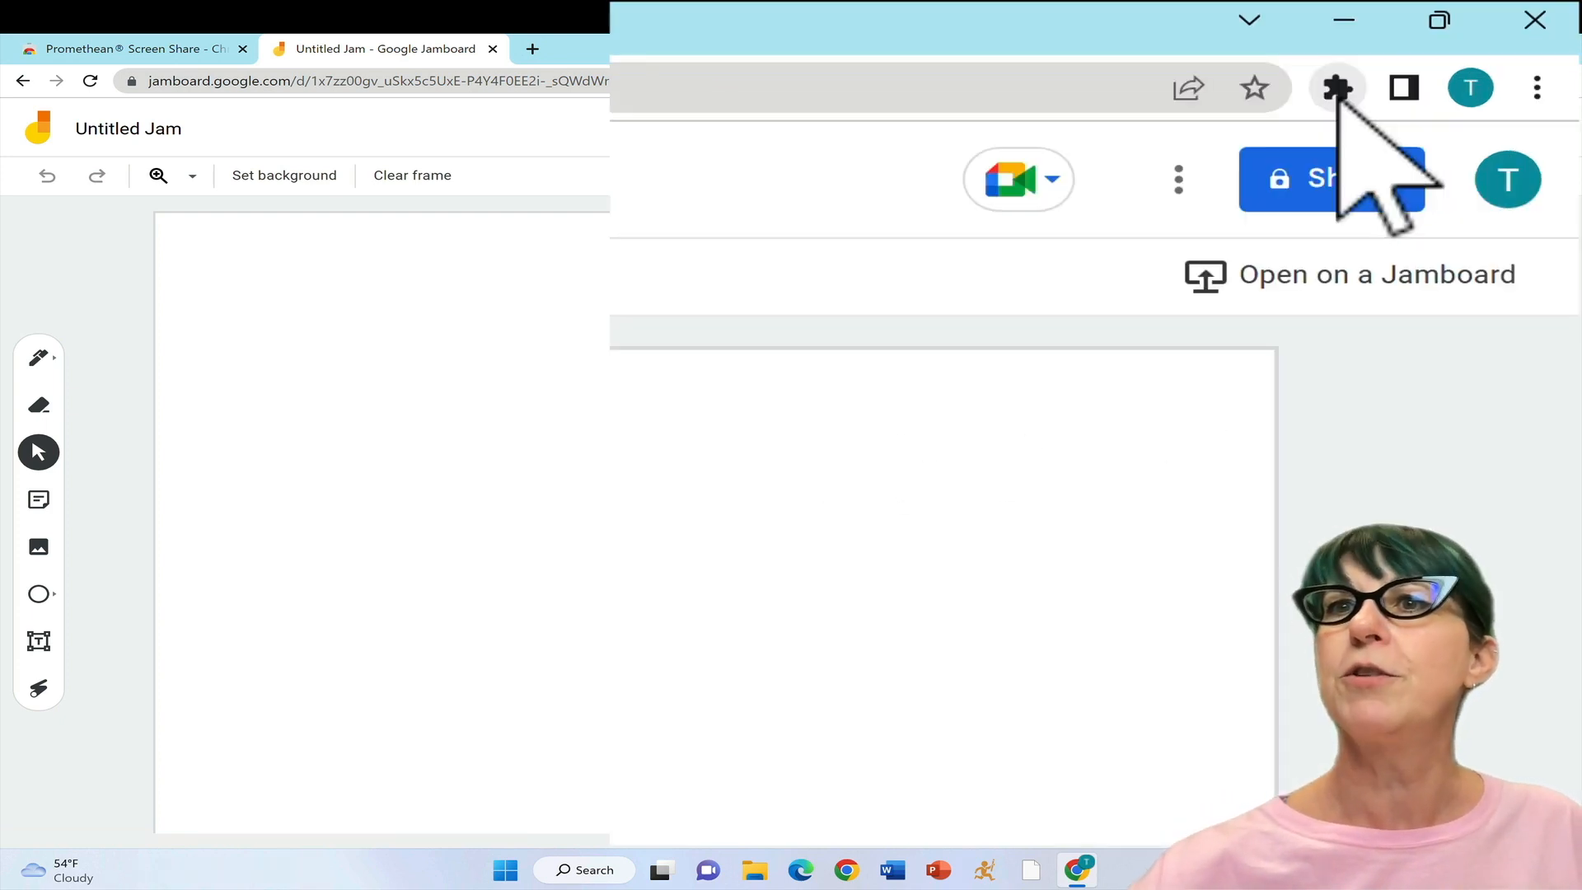
Pin Promethean Screen Share from the Extensions puzzle-piece menu.
{"action": "left_click", "coordinate": [1337, 88]}
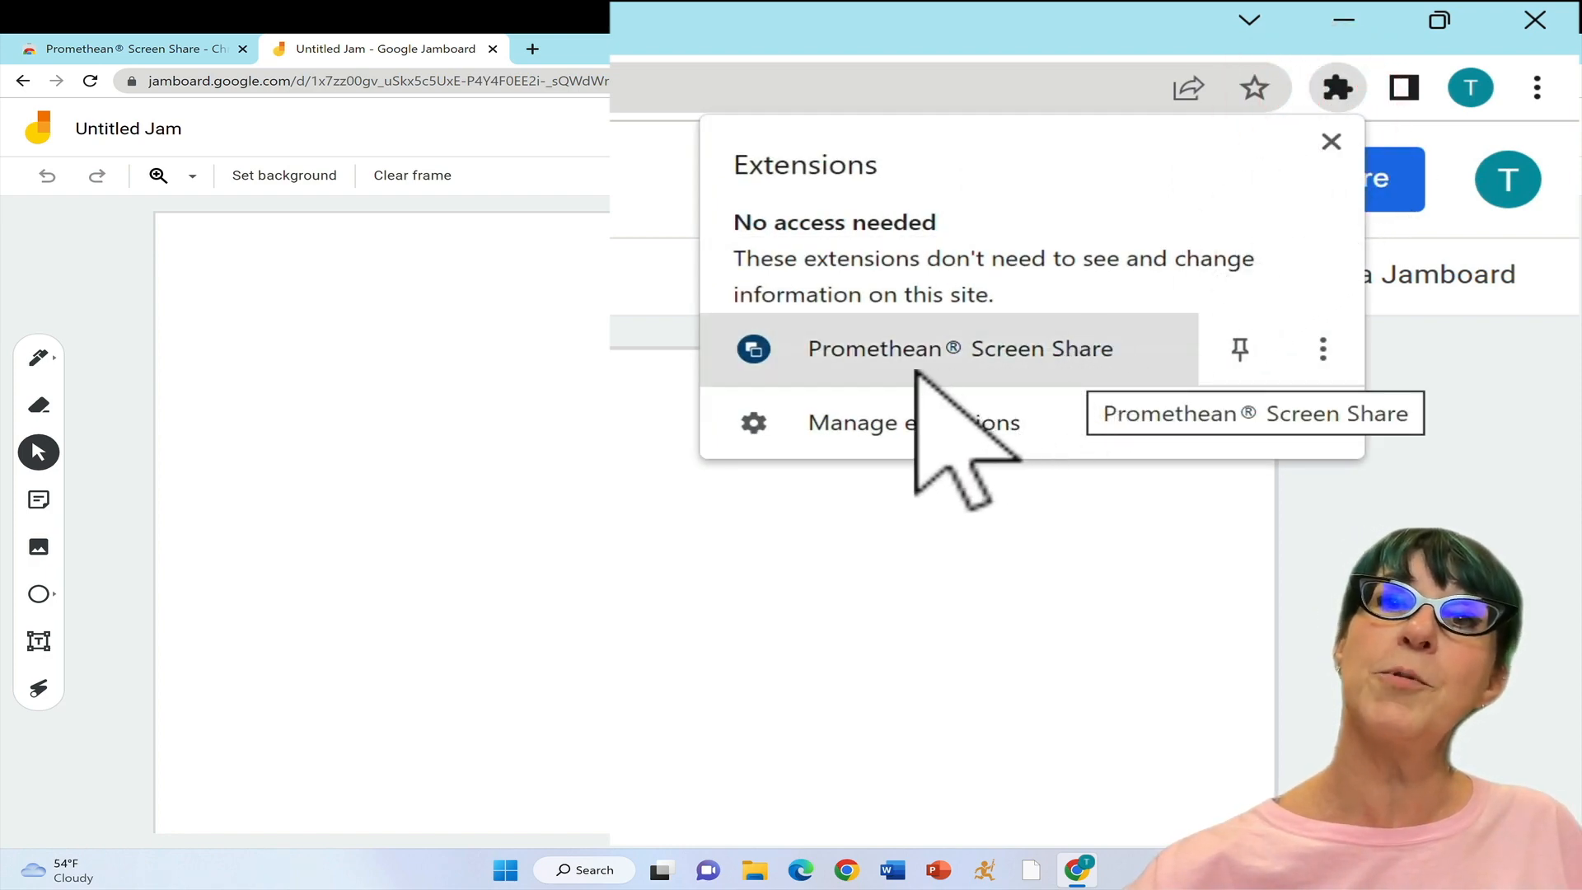
{"action": "mouse_move", "coordinate": [1372, 252]}
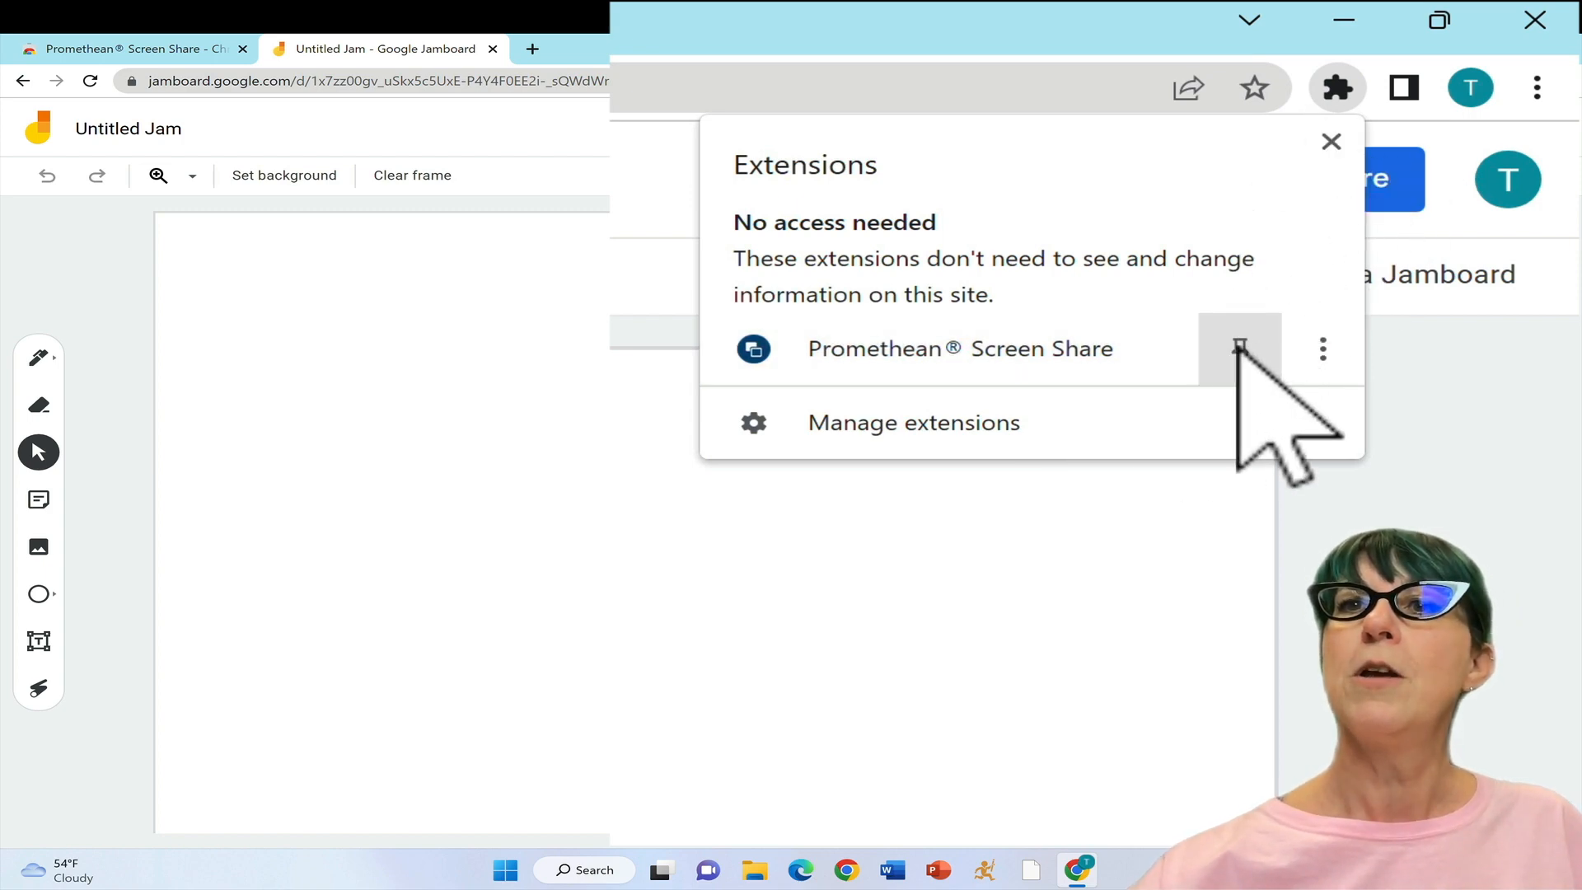
{"action": "left_click", "coordinate": [1240, 350]}
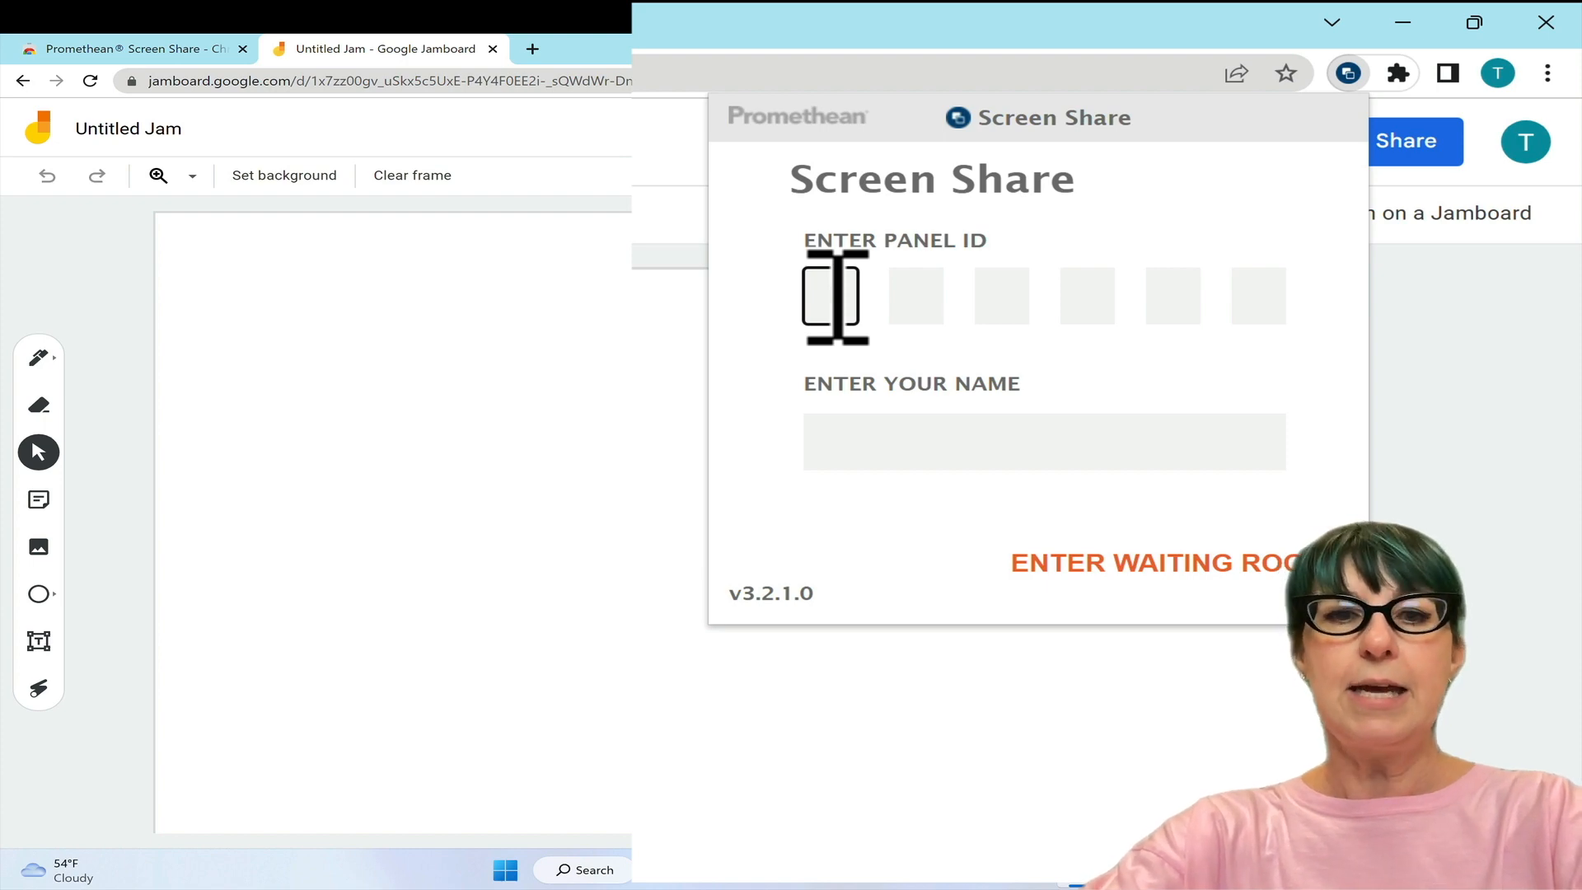
Enter panel ID 681146 and name 'erin', then join the waiting room.
{"action": "type", "text": "8"}
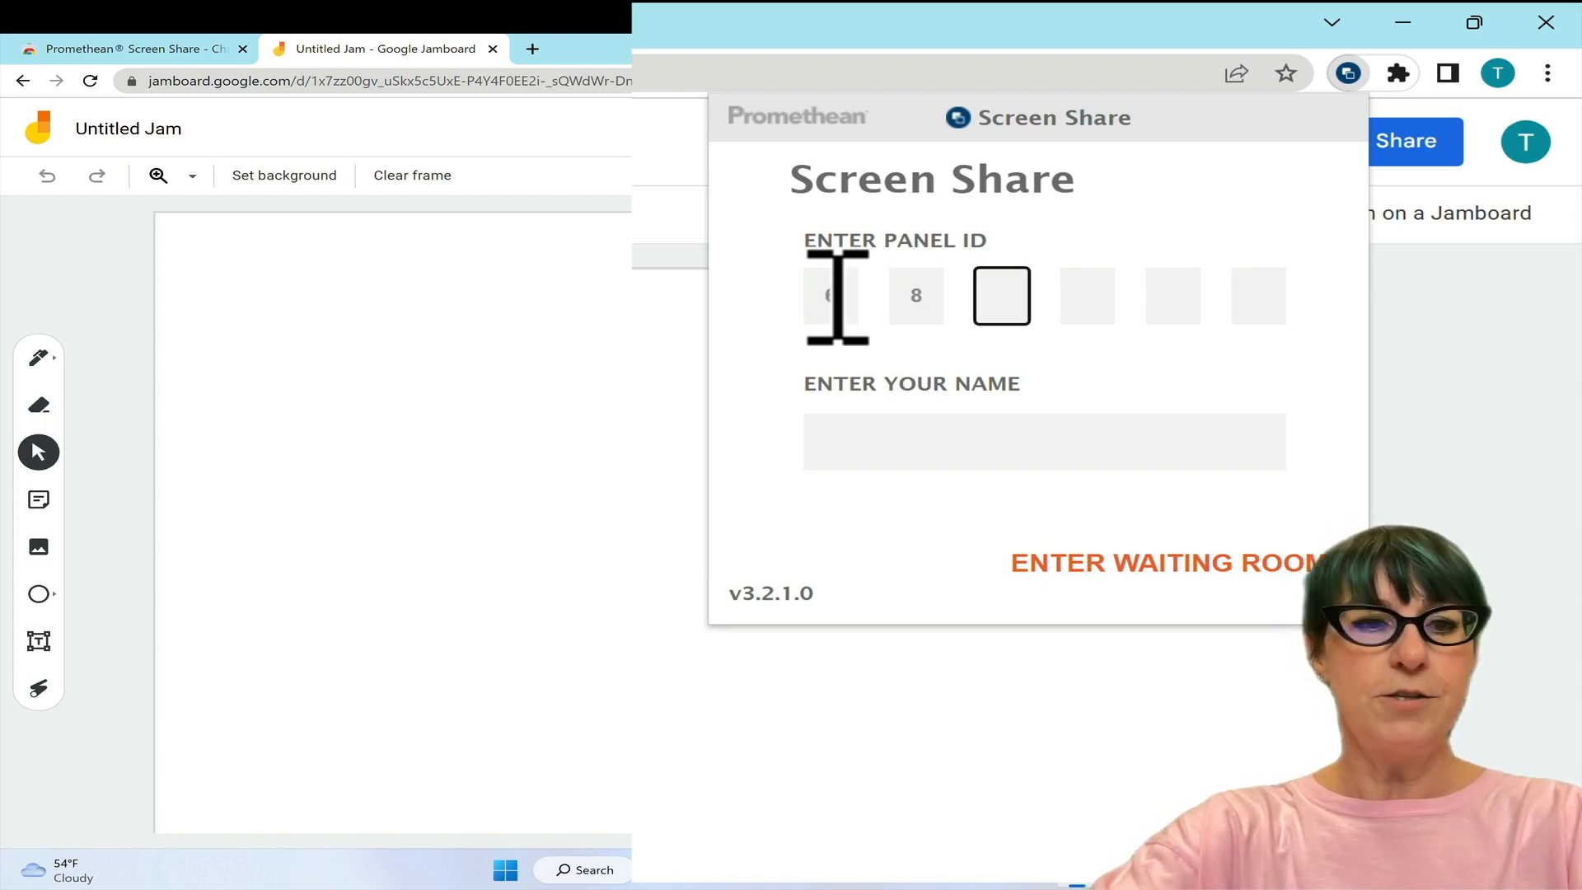
{"action": "type", "text": "1146"}
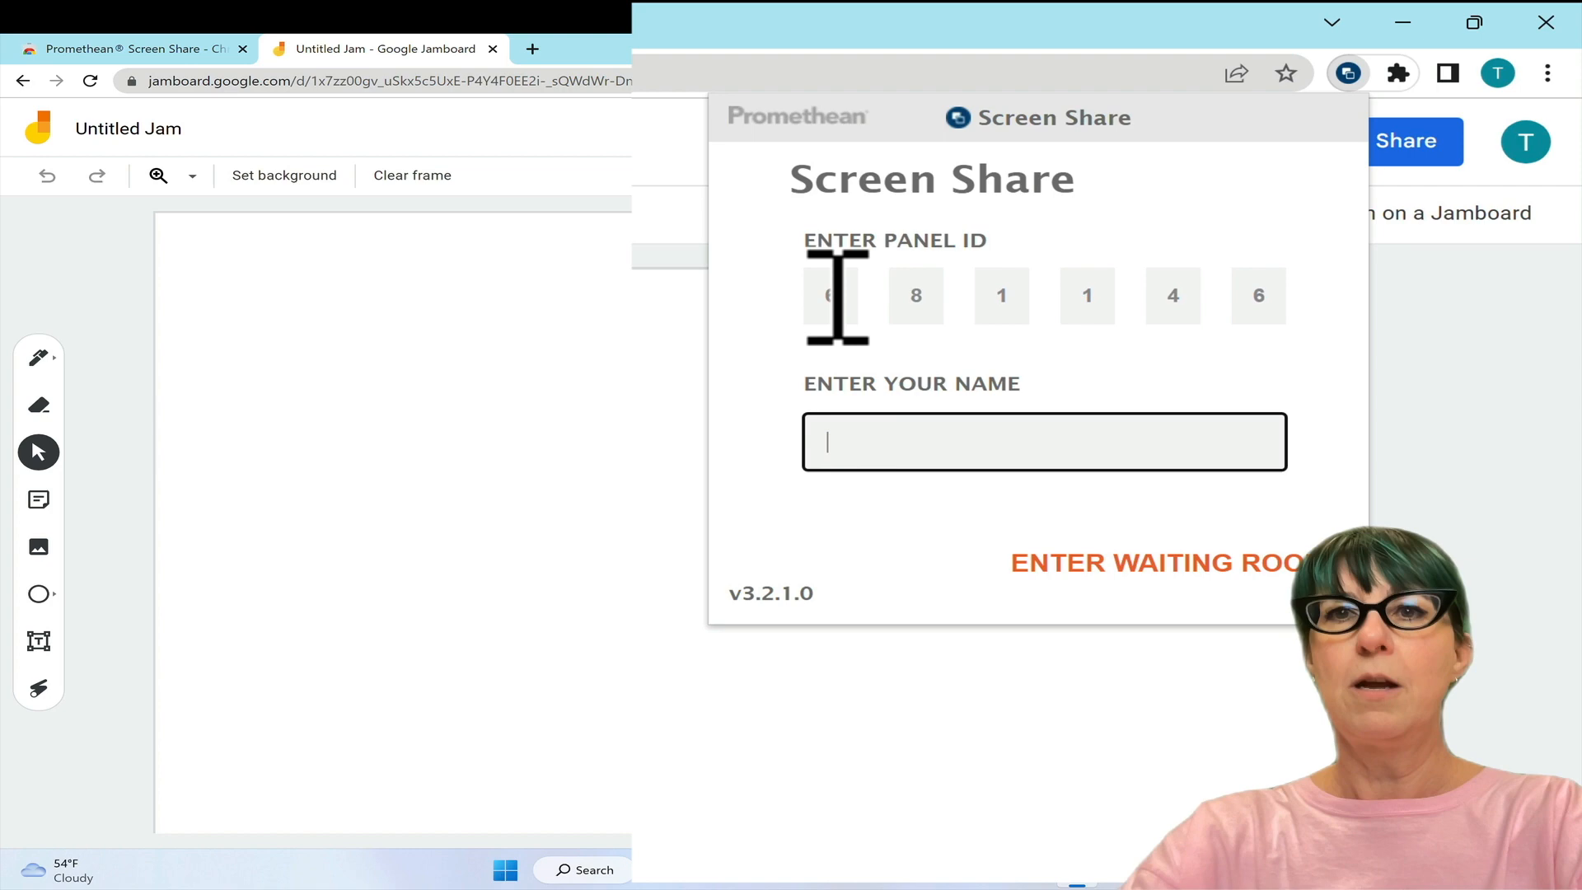
{"action": "type", "text": "erin"}
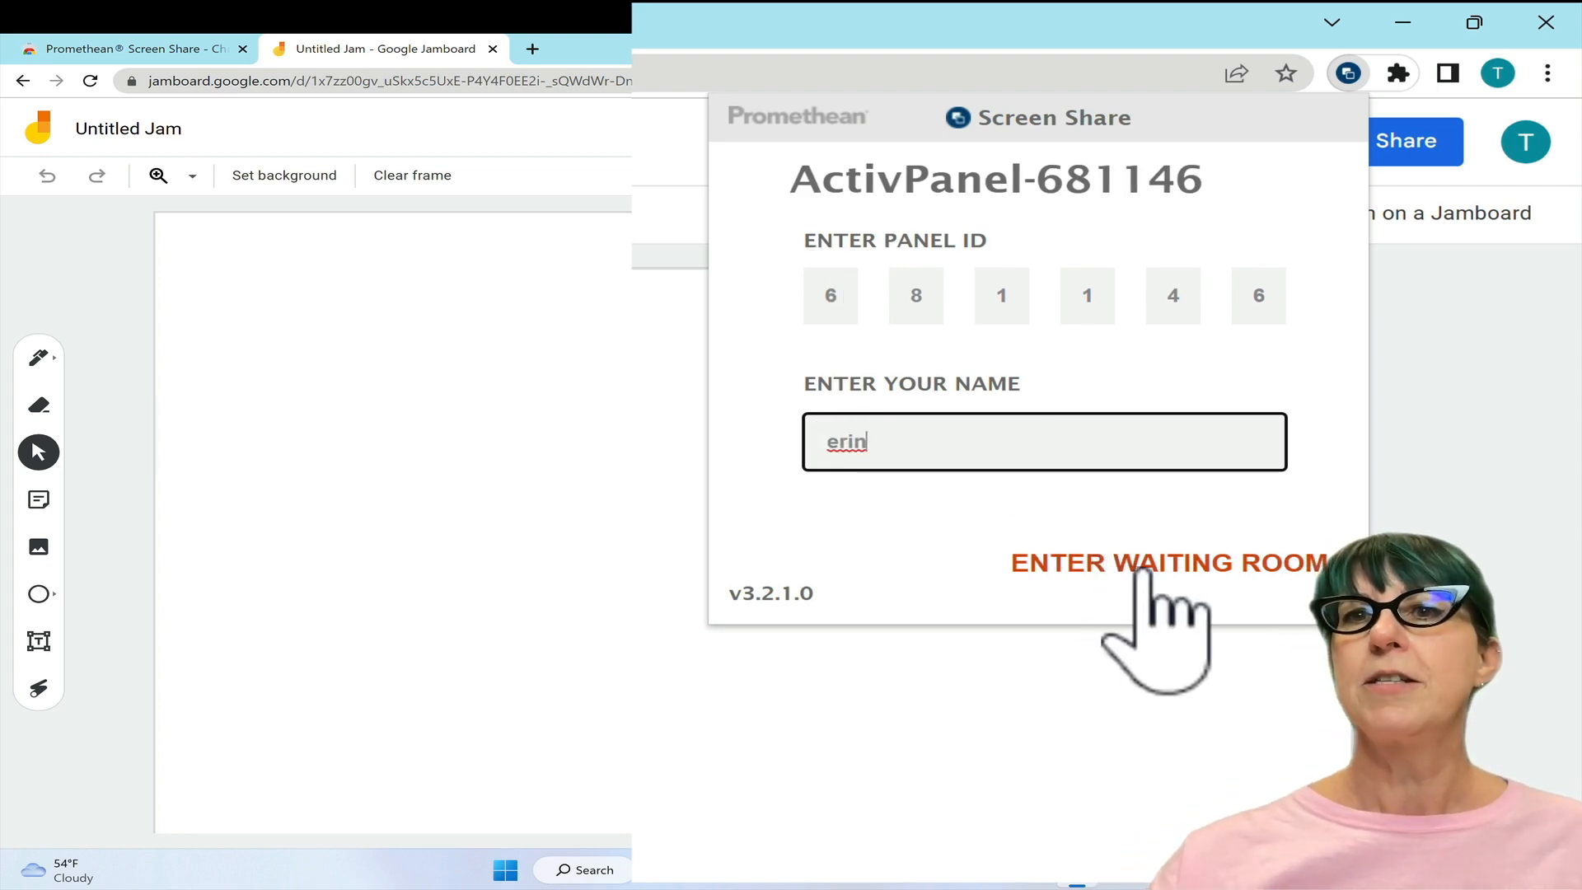
{"action": "left_click", "coordinate": [1167, 562]}
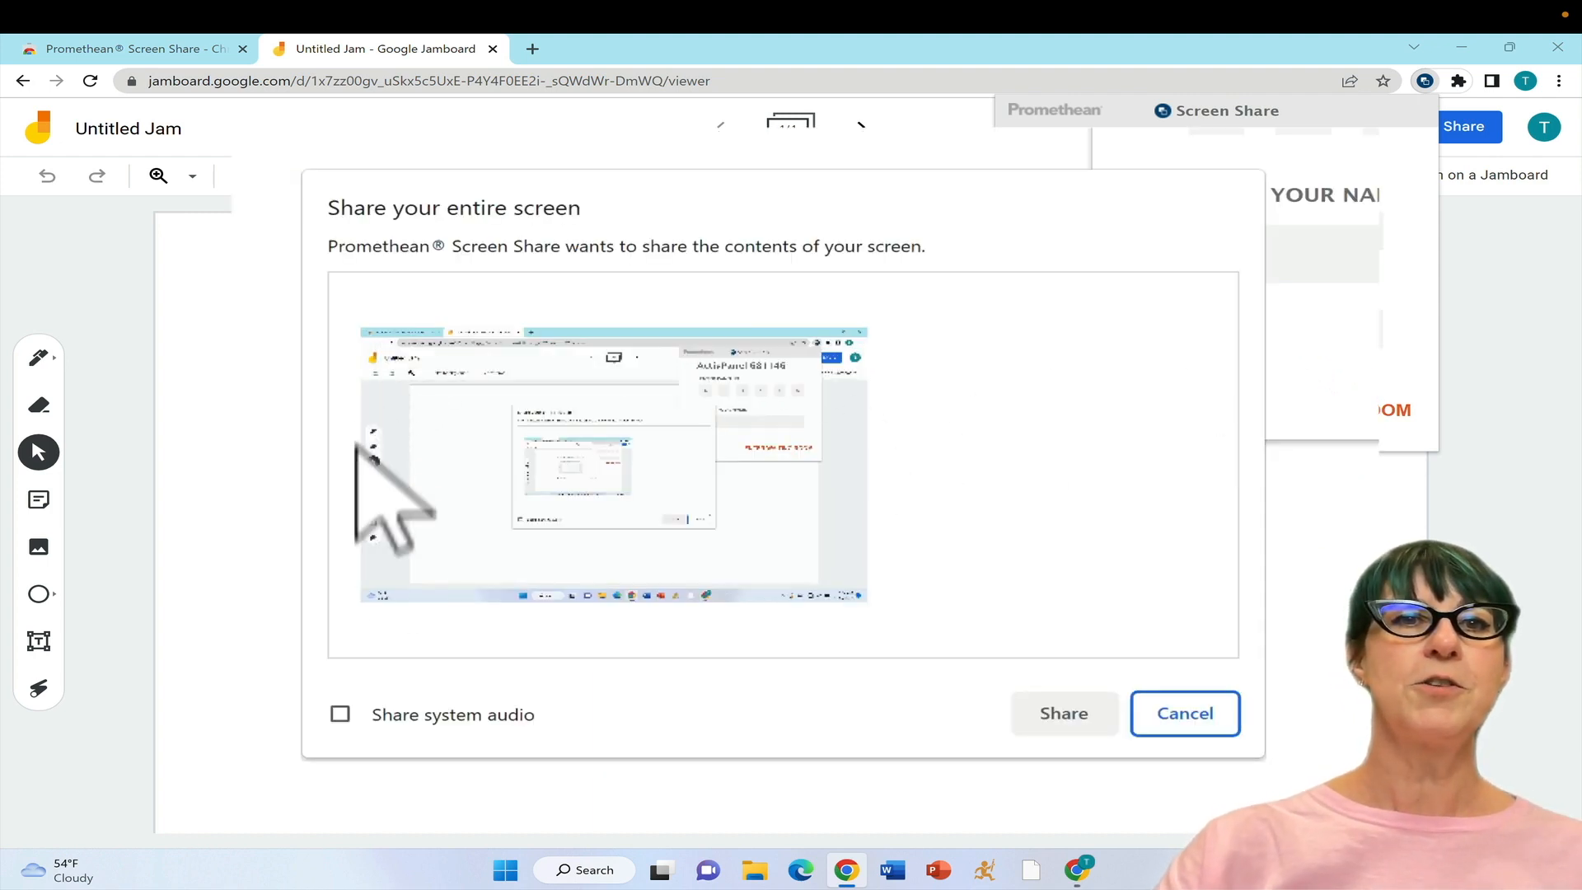
{"action": "mouse_move", "coordinate": [646, 504]}
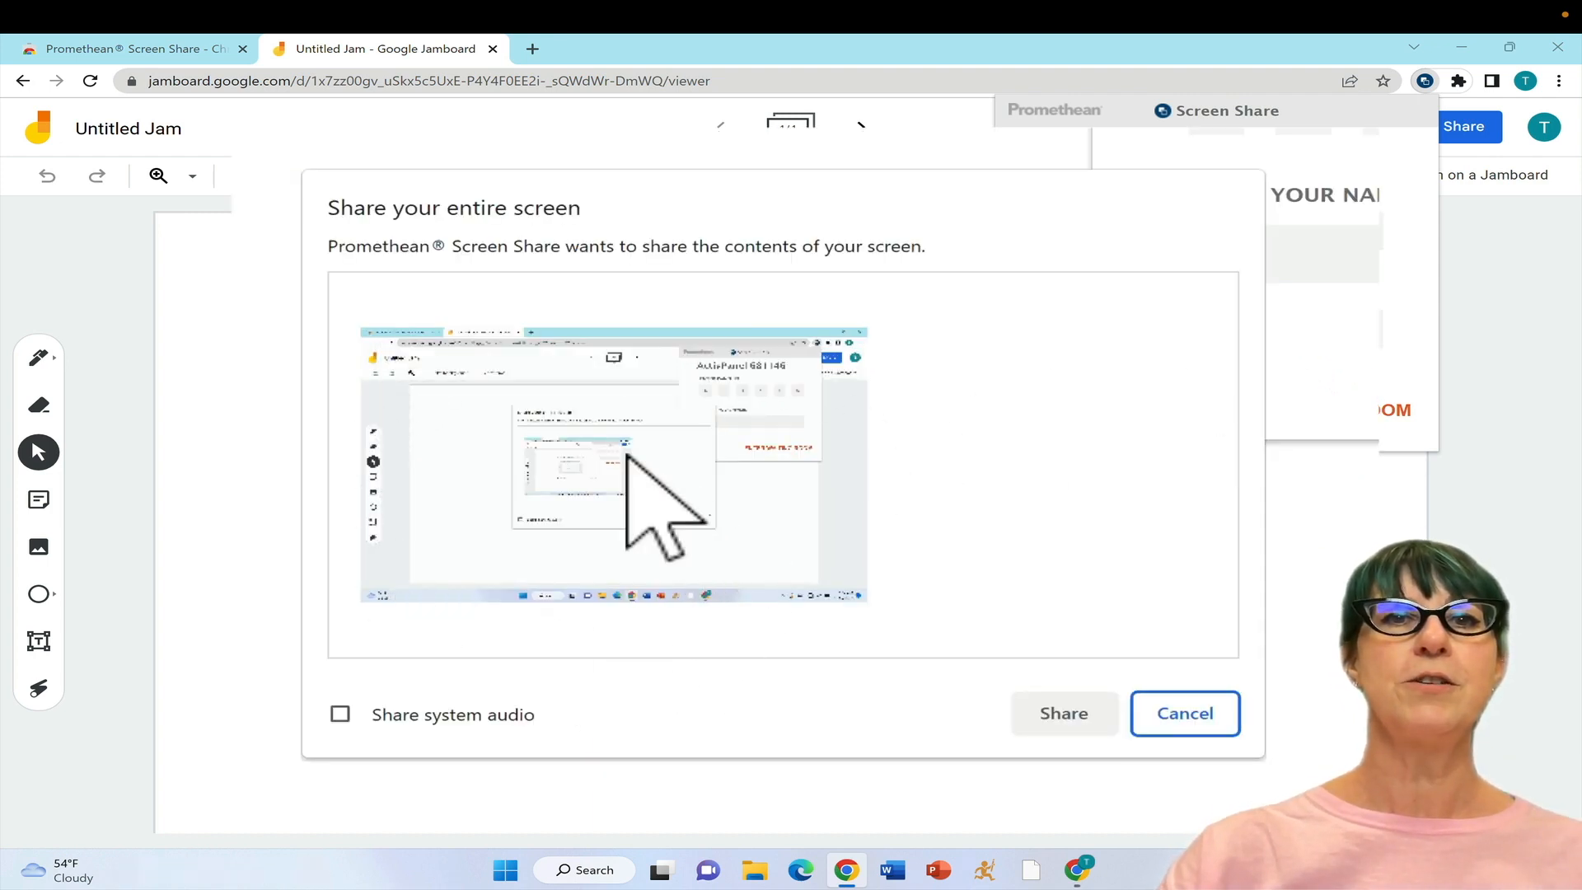
Select the entire-screen preview and approve sharing.
{"action": "left_click", "coordinate": [612, 464]}
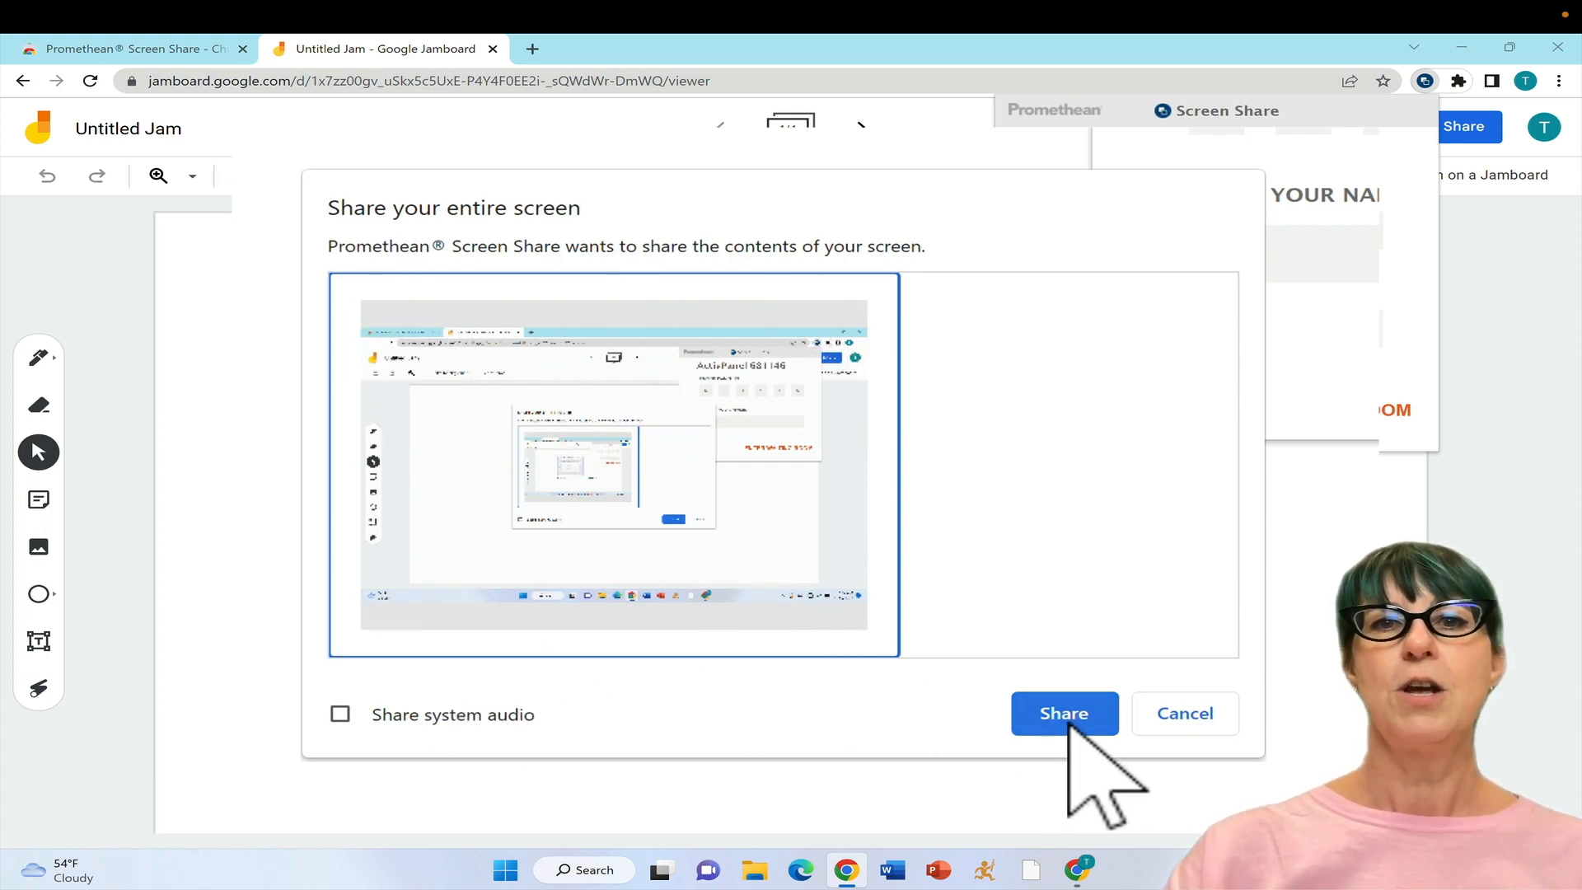
{"action": "left_click", "coordinate": [1063, 714]}
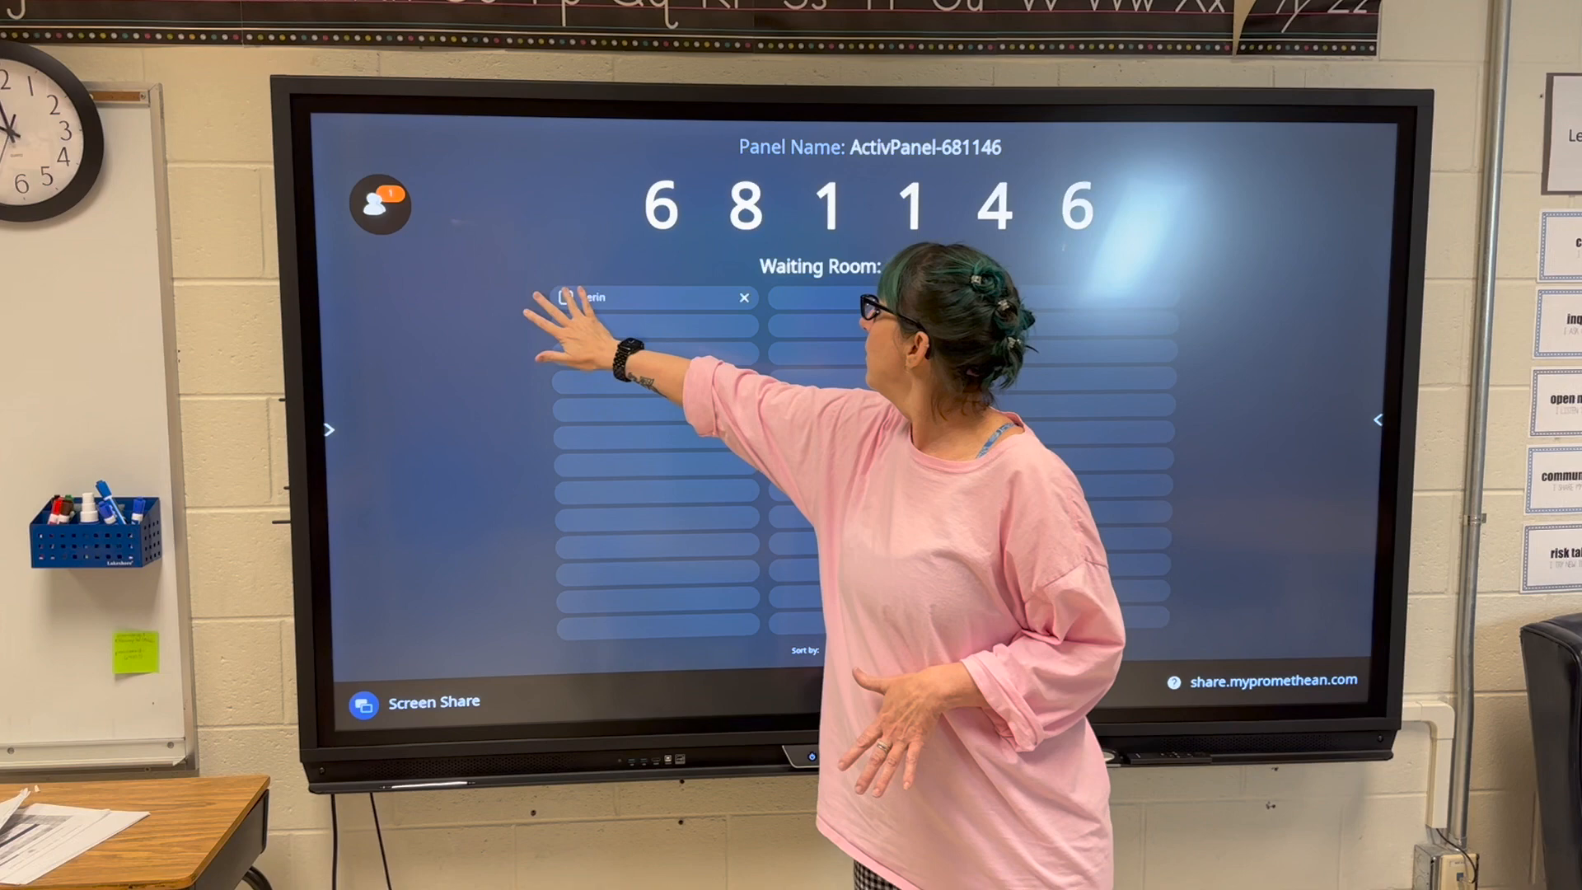
Tick the waiting device in the Waiting Room and tap the orange Share button.
{"action": "left_click", "coordinate": [566, 296]}
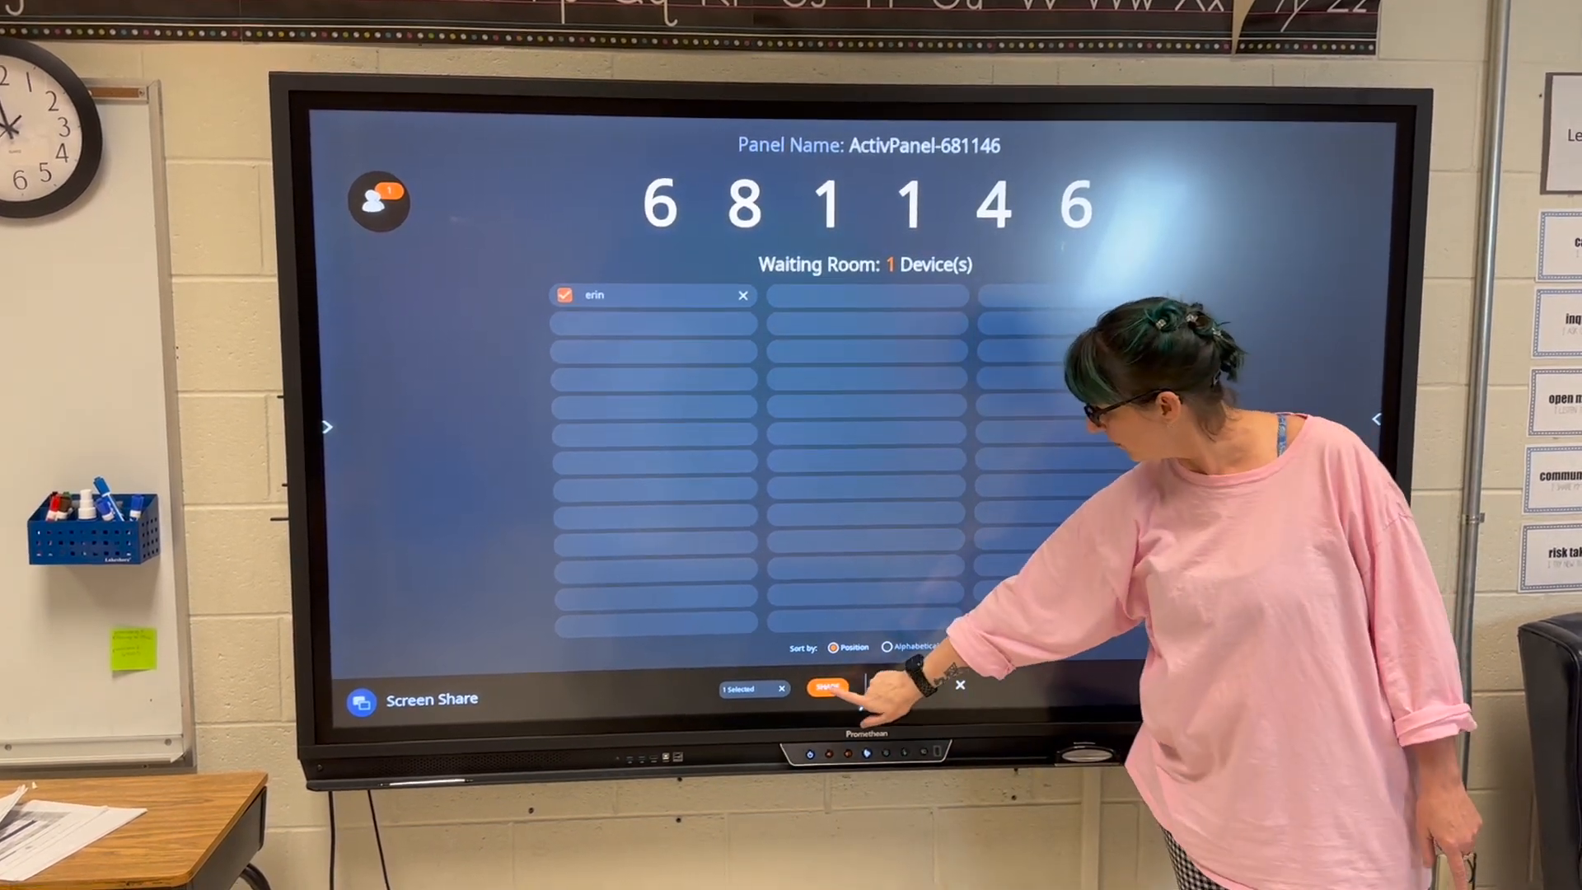
{"action": "left_click", "coordinate": [854, 687]}
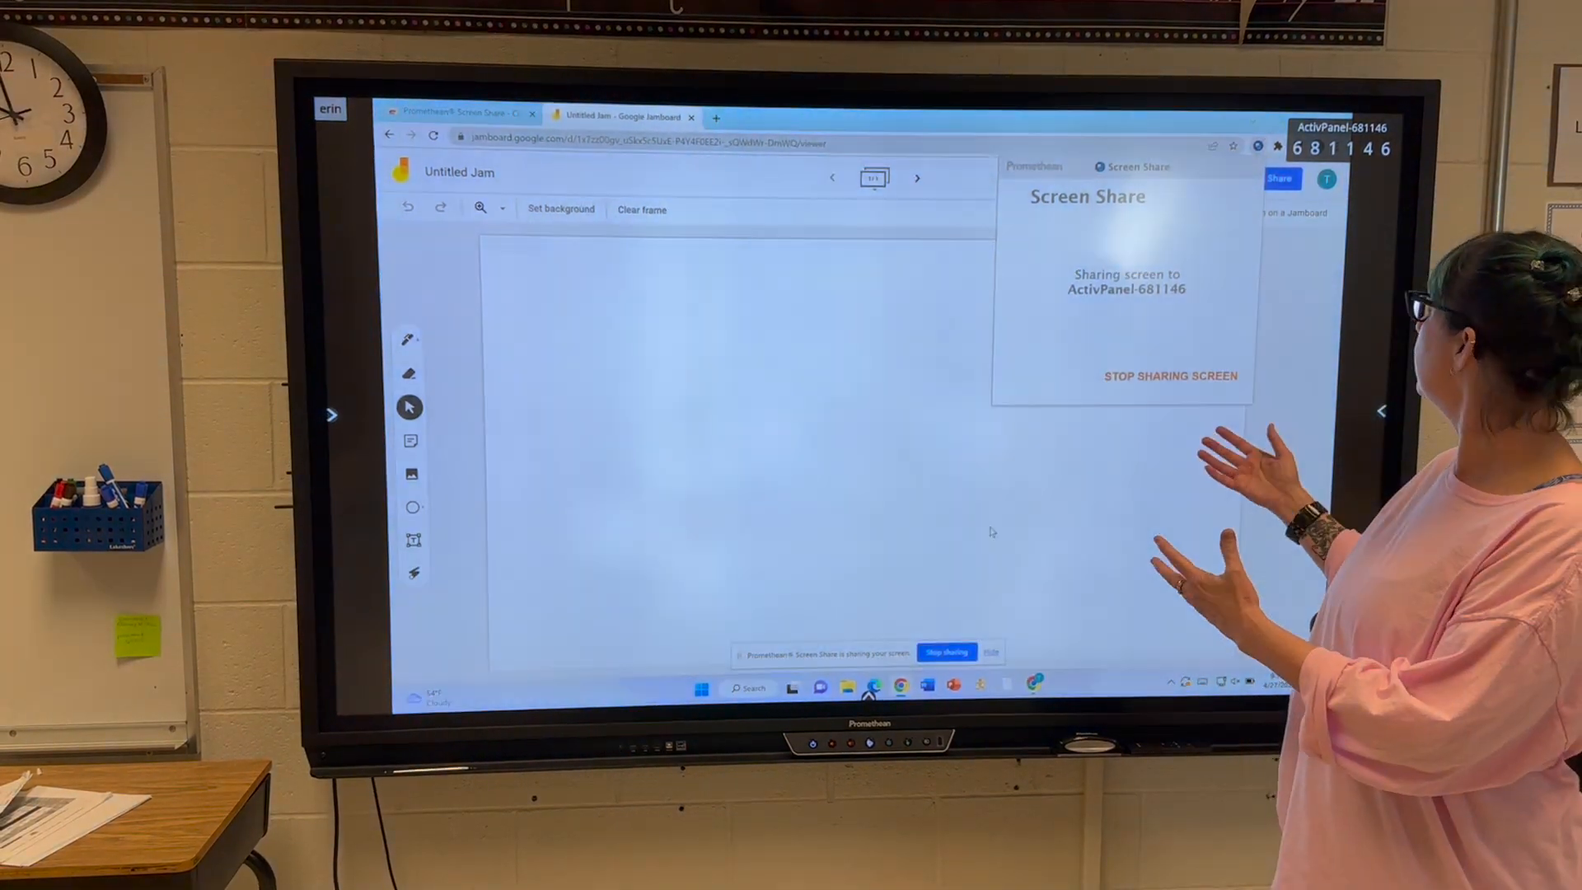